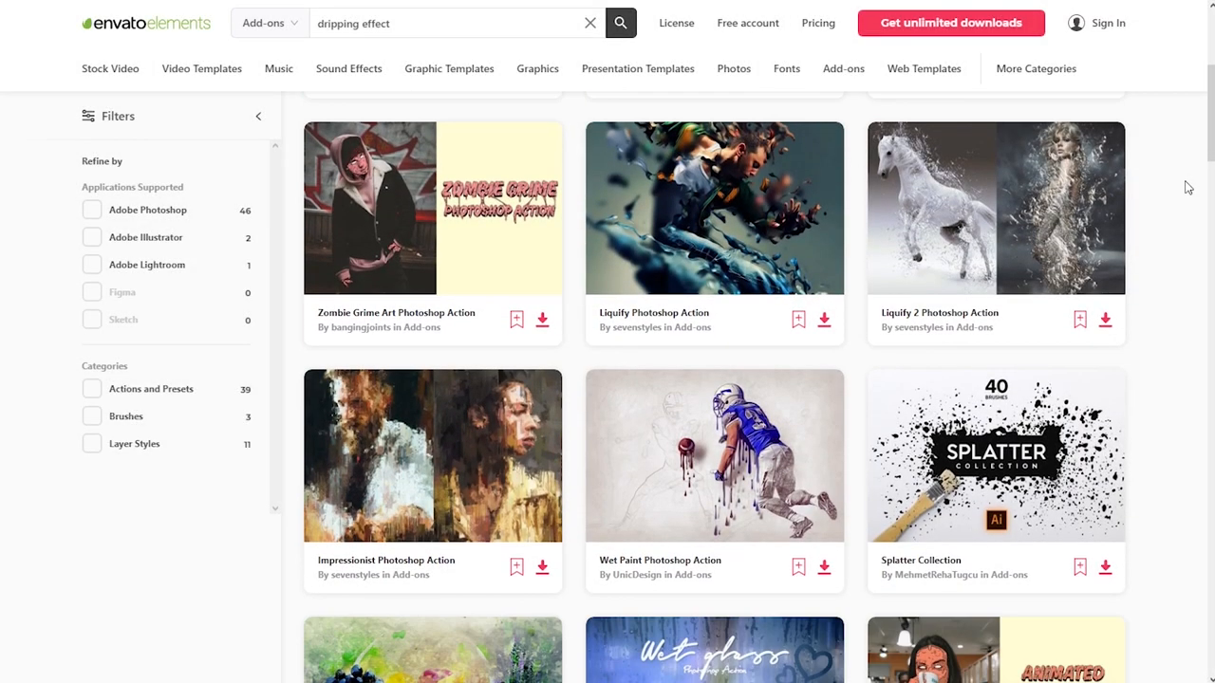
Scroll down through the Envato Elements dripping-effect results before switching to Photoshop.
{"action": "scroll", "scroll_direction": "down", "scroll_amount": 3}
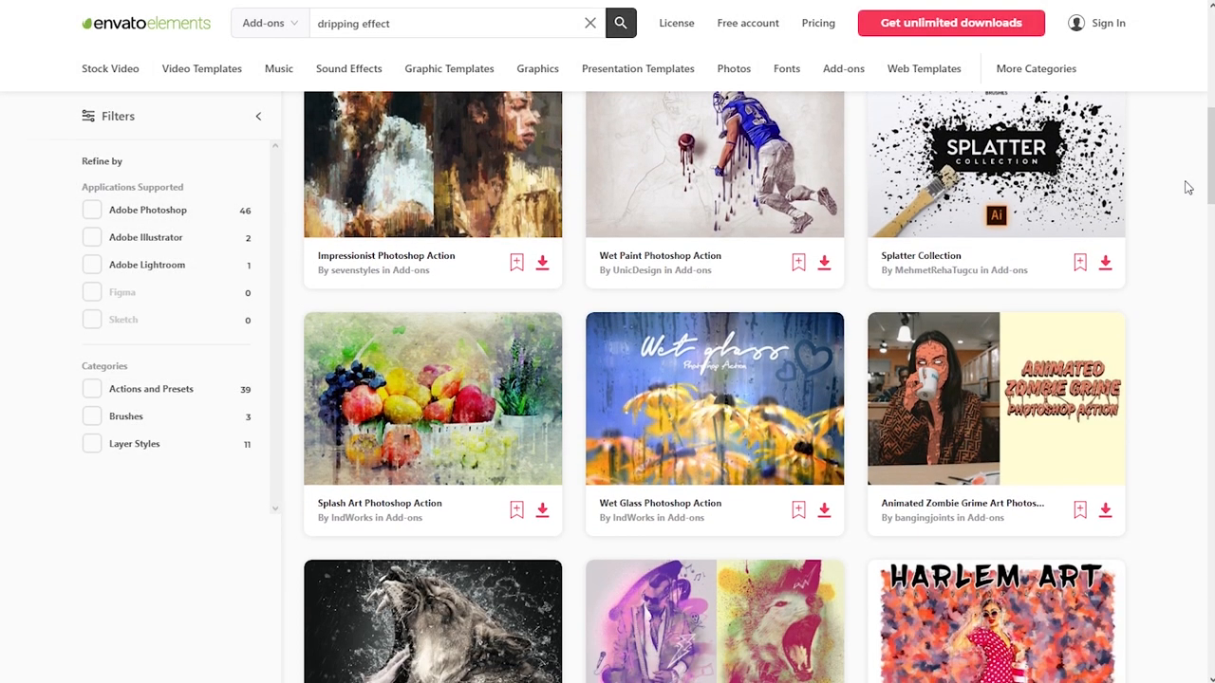
{"action": "scroll", "scroll_direction": "down", "scroll_amount": 3}
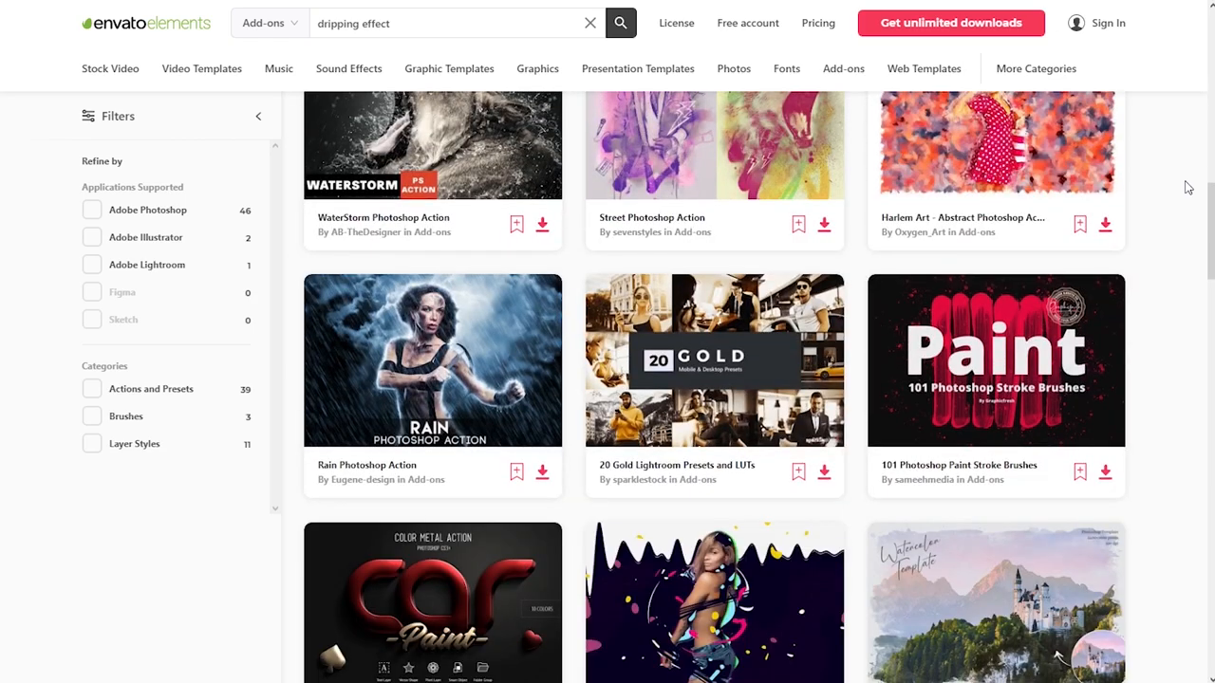
{"action": "scroll", "scroll_direction": "down", "scroll_amount": 3}
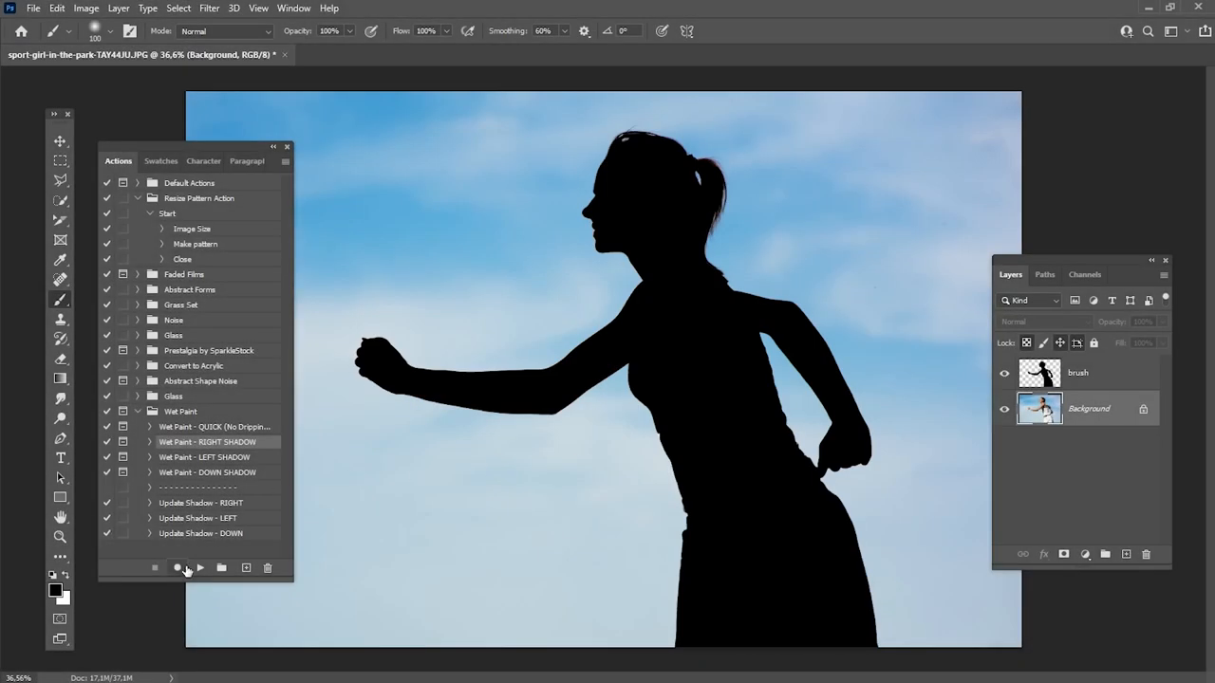
Load the water-droplet photo and warp it into long vertical liquid streaks.
{"action": "left_click", "coordinate": [199, 567]}
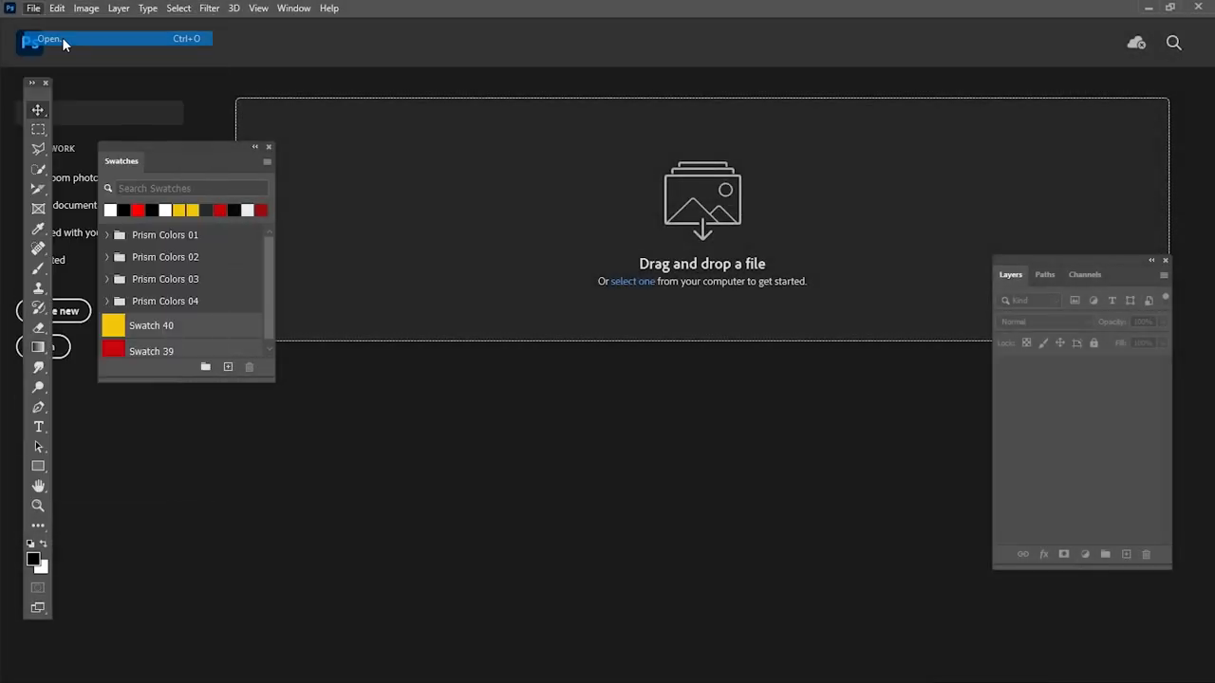
{"action": "left_click", "coordinate": [49, 38]}
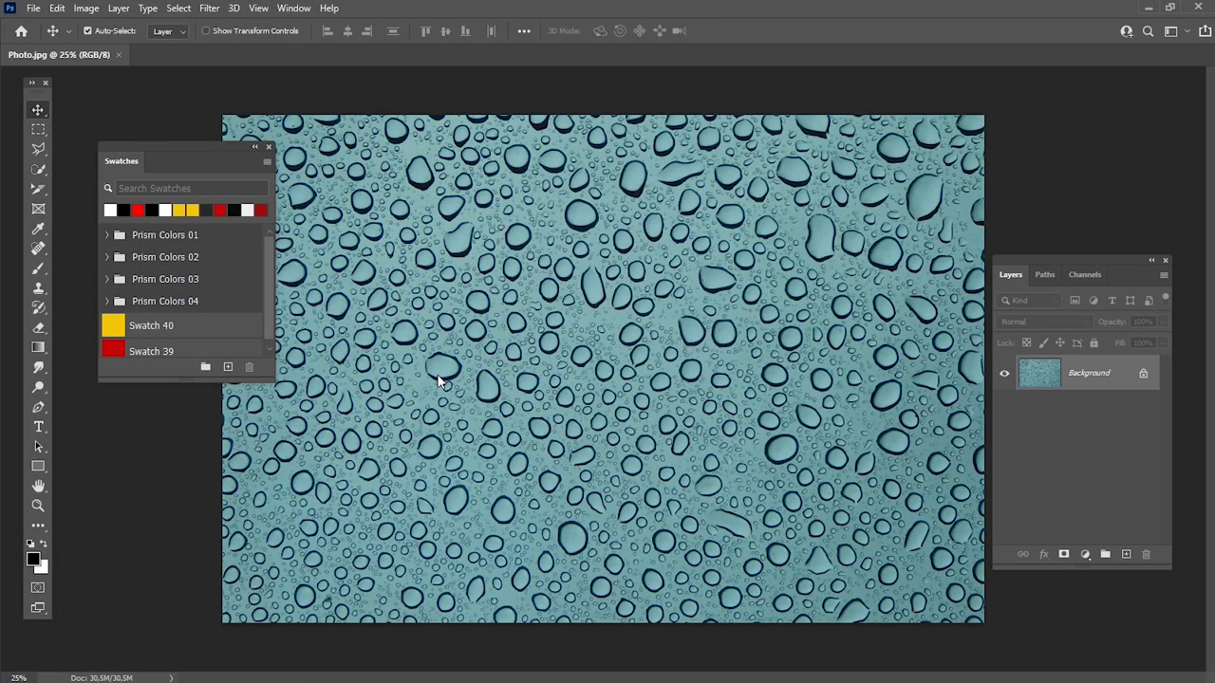
{"action": "left_click", "coordinate": [209, 7]}
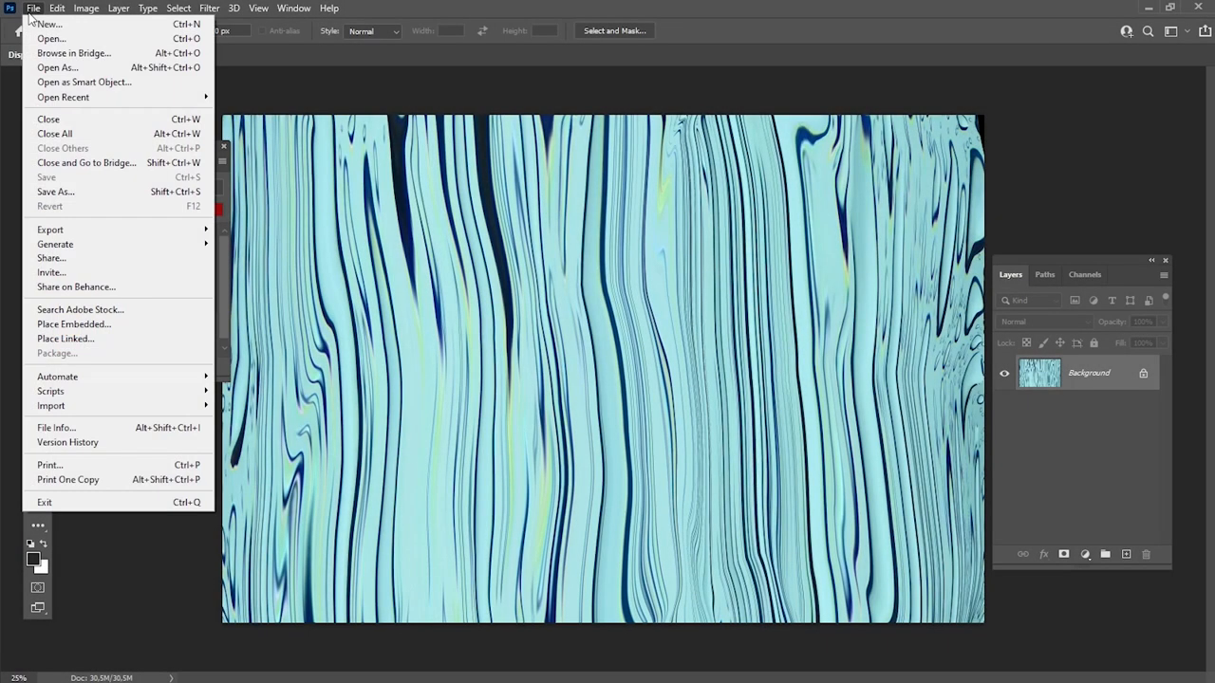
Save the streaks as Displacement Map PSD and create a new 3000×2000 px black document.
{"action": "left_click", "coordinate": [55, 190]}
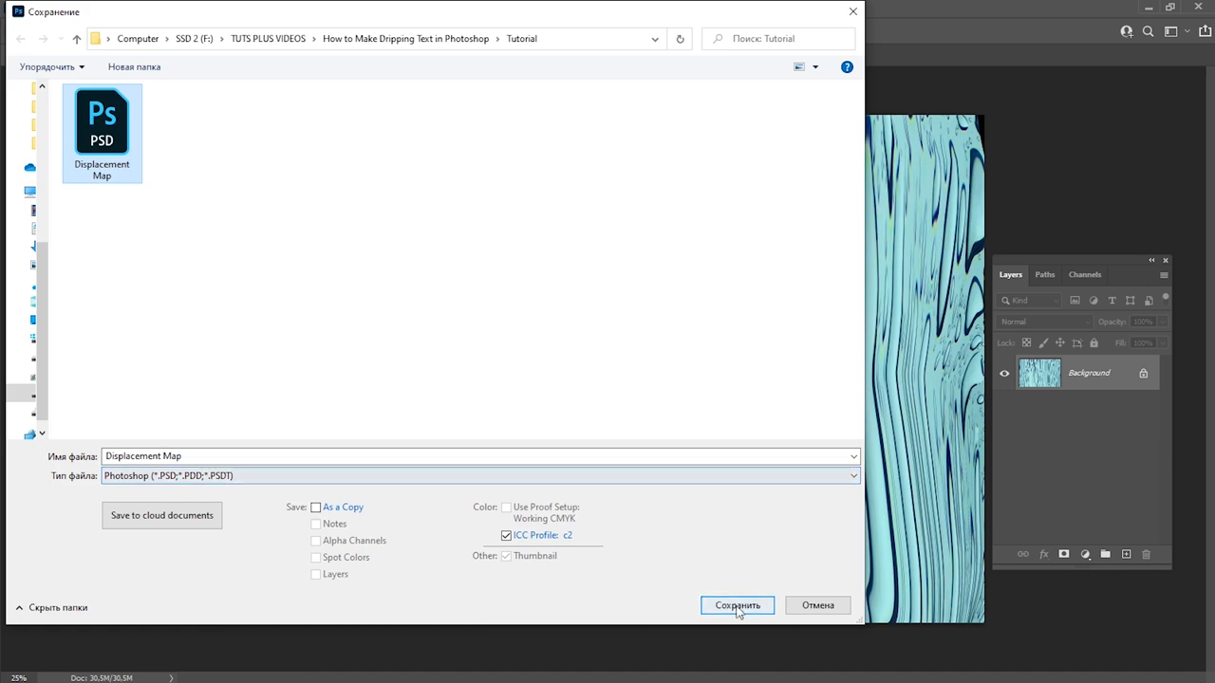
{"action": "left_click", "coordinate": [736, 606]}
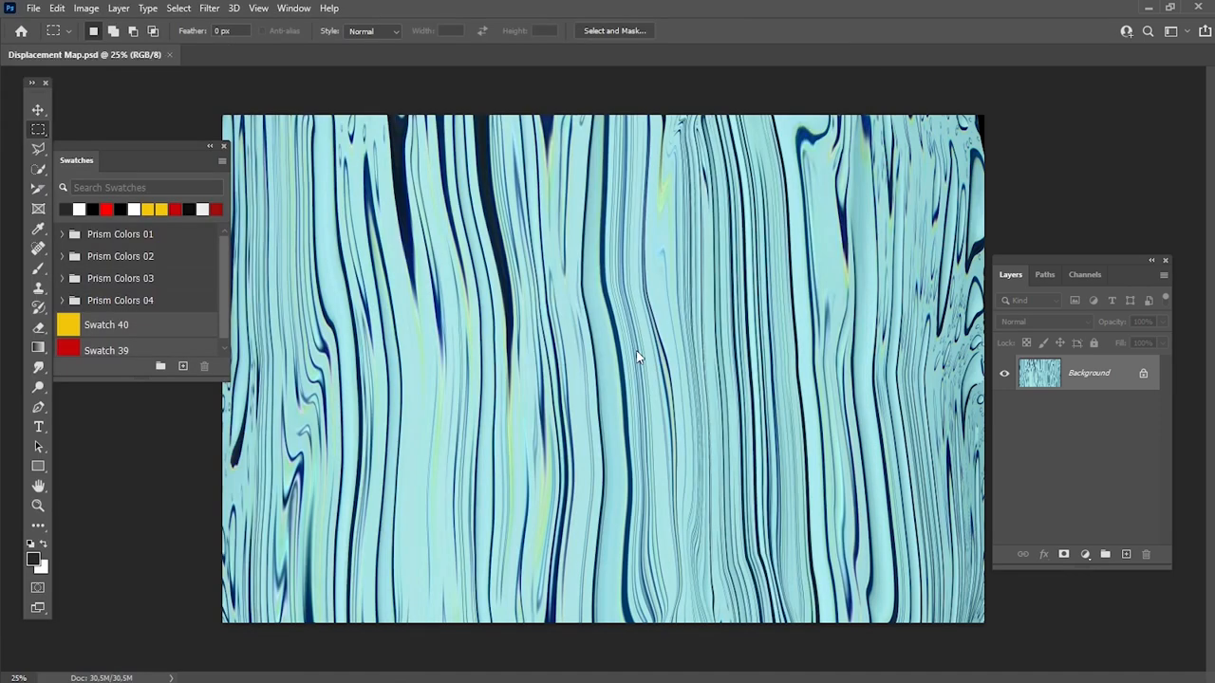
{"action": "left_click", "coordinate": [35, 8]}
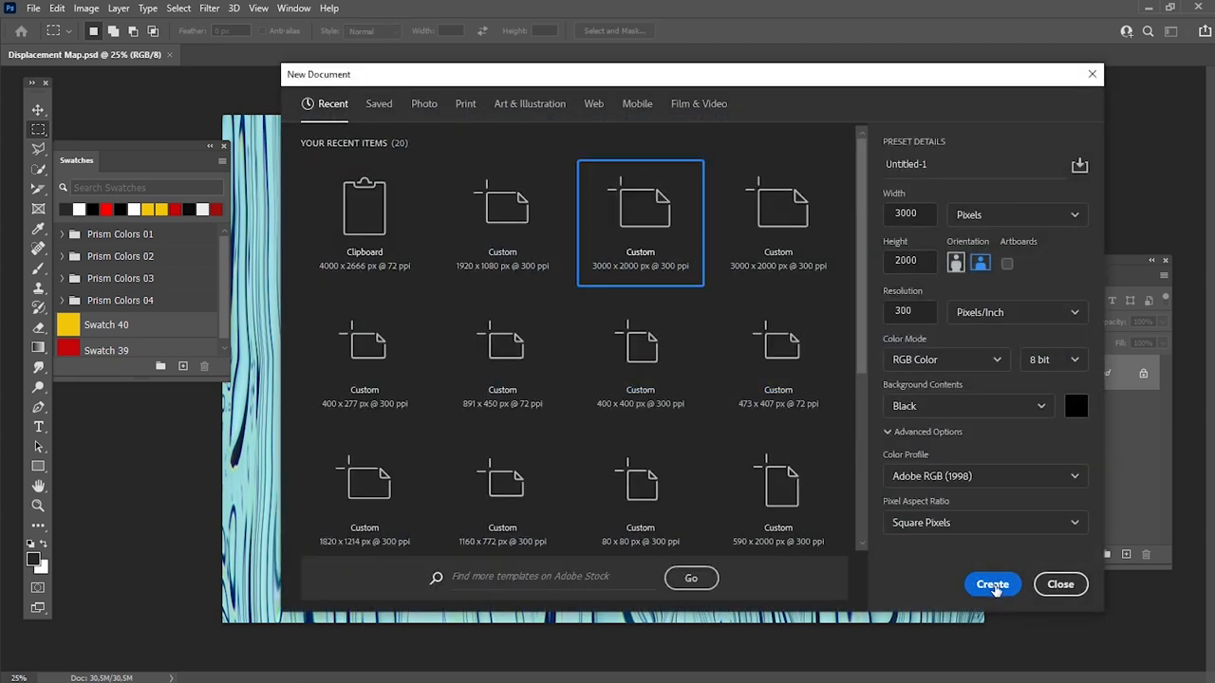
{"action": "left_click", "coordinate": [991, 584]}
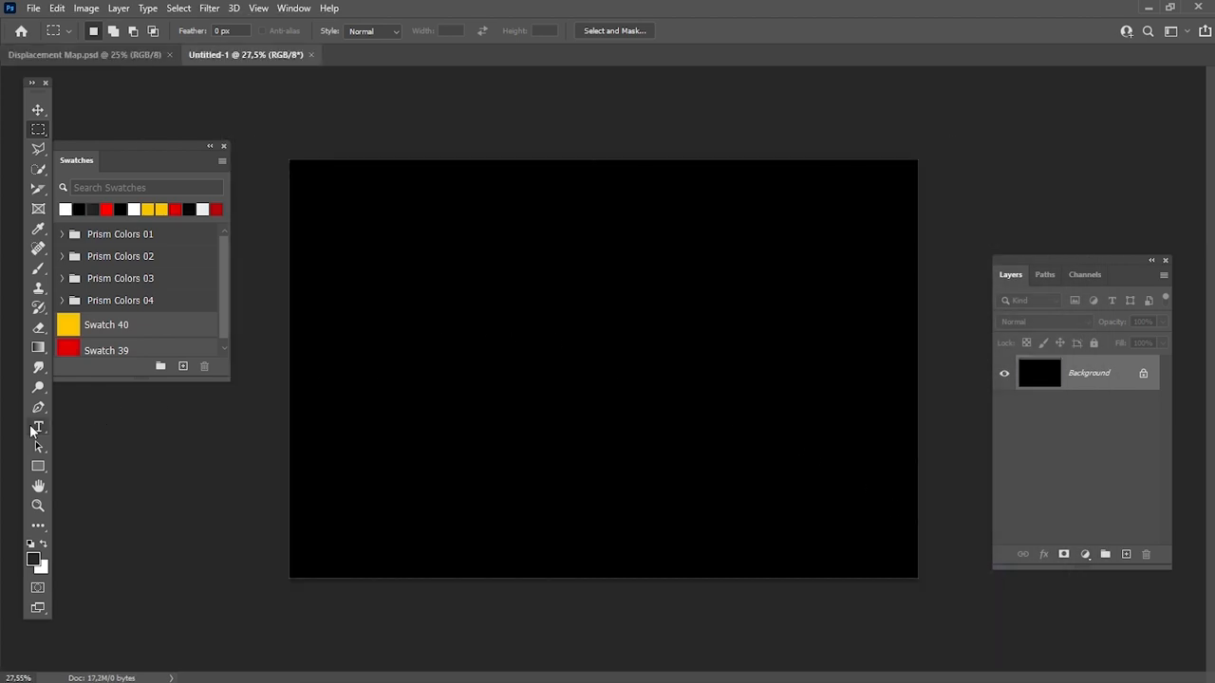
Type large yellow DRIP text on the canvas, duplicate it and select the lower layer.
{"action": "left_click", "coordinate": [38, 425]}
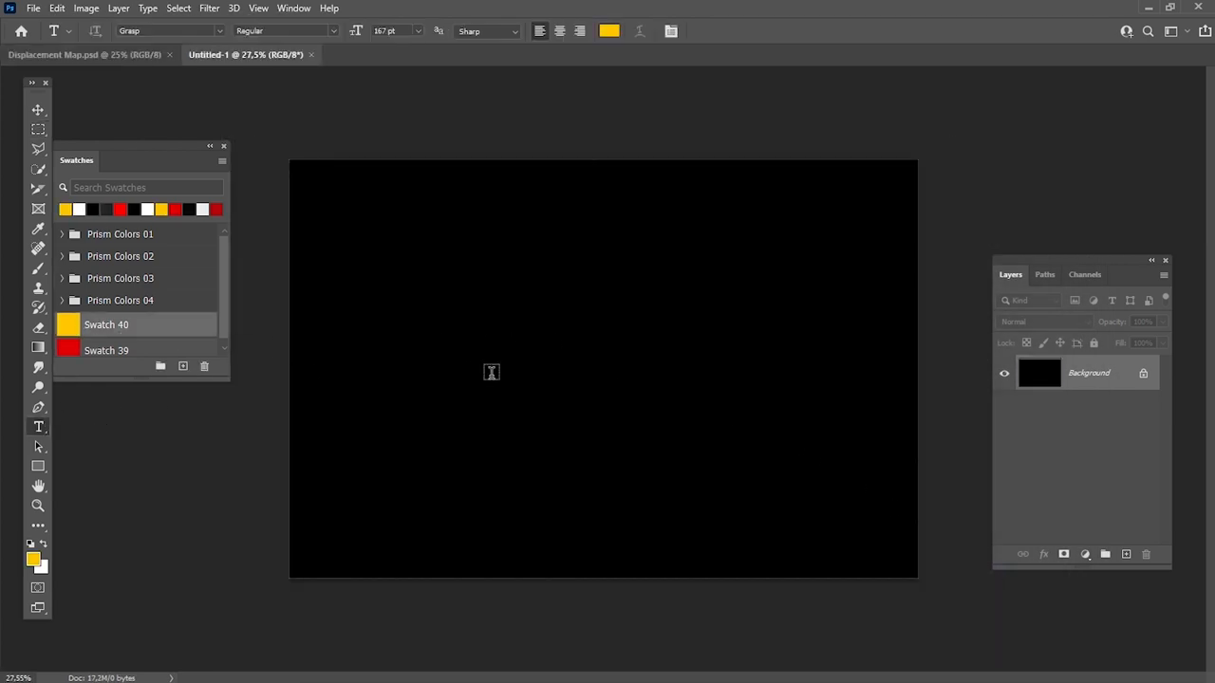
{"action": "type", "text": "Loren"}
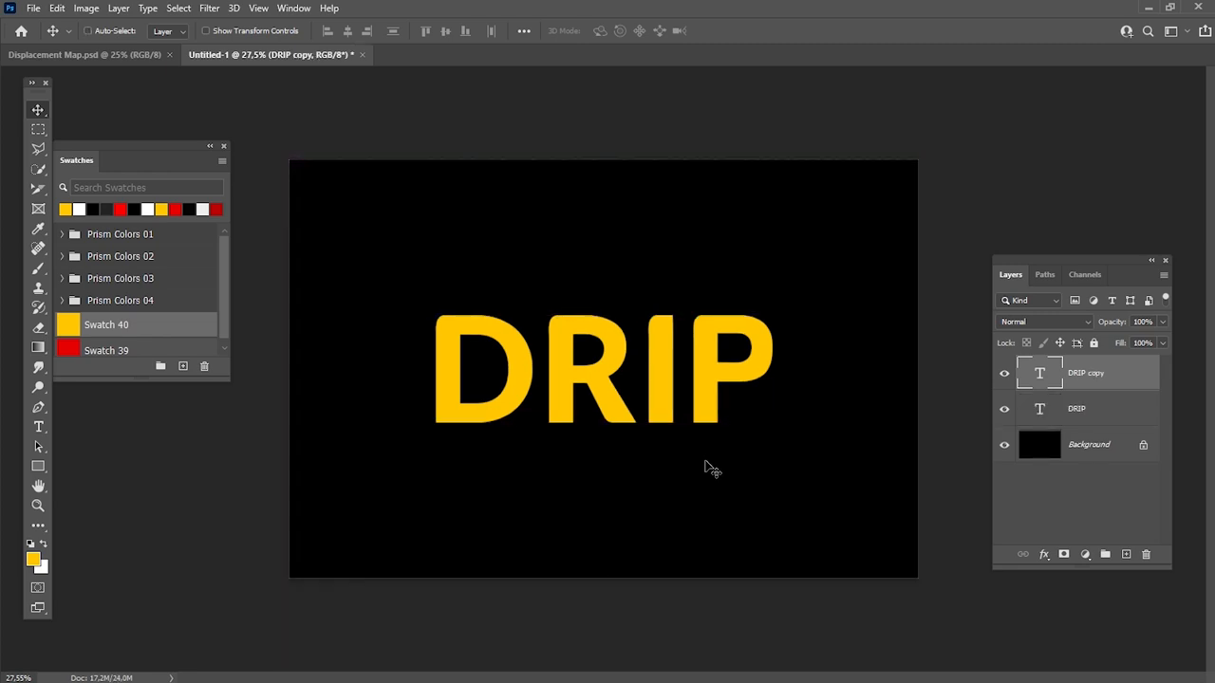
{"action": "left_click", "coordinate": [1077, 409]}
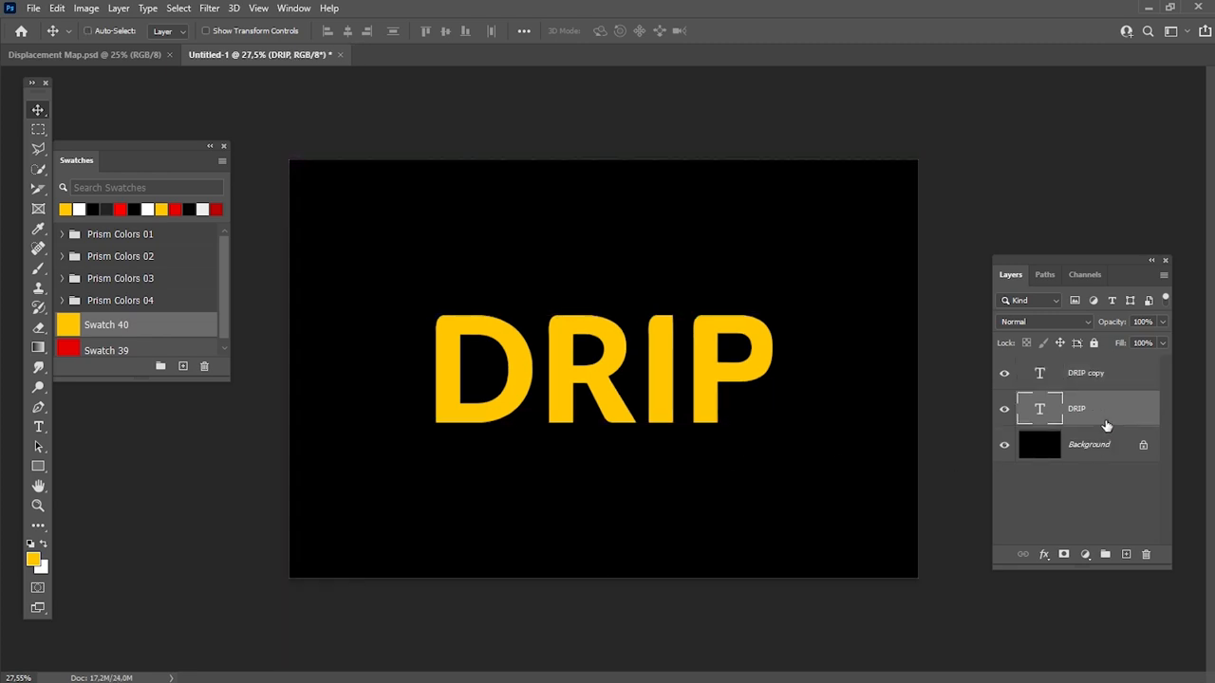
Apply Displace as a smart filter with Horizontal 0, Vertical 50 using Displacement Map.psd.
{"action": "left_click", "coordinate": [209, 7]}
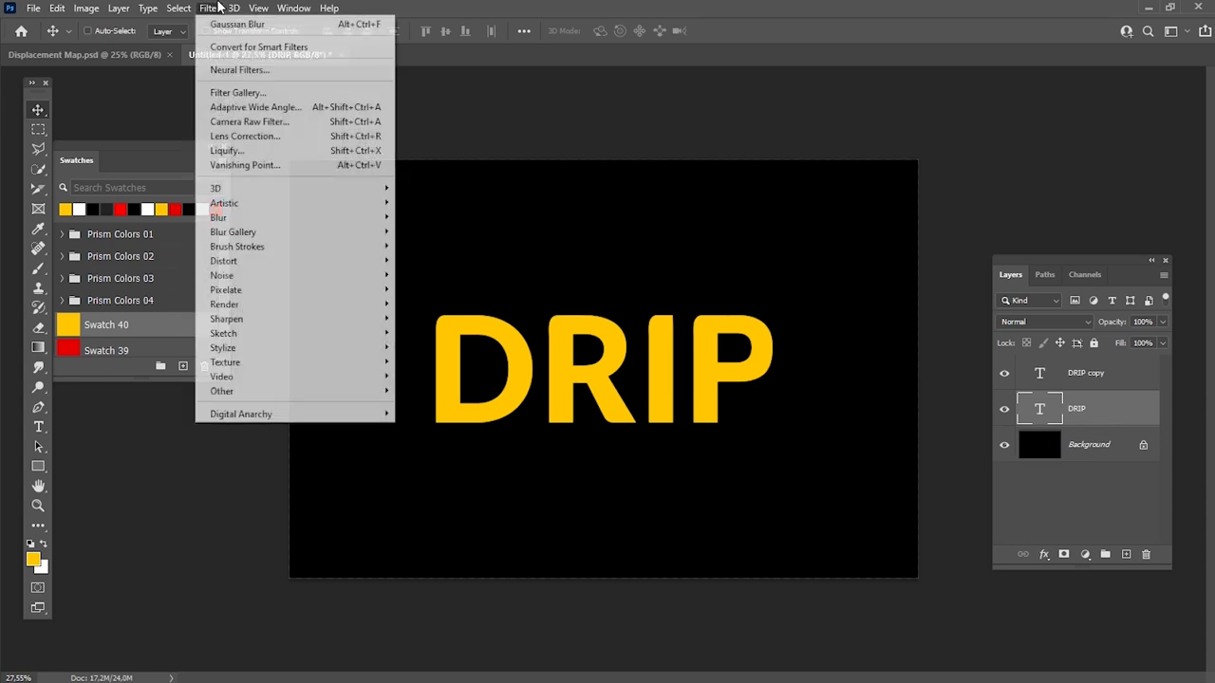
{"action": "mouse_move", "coordinate": [224, 260]}
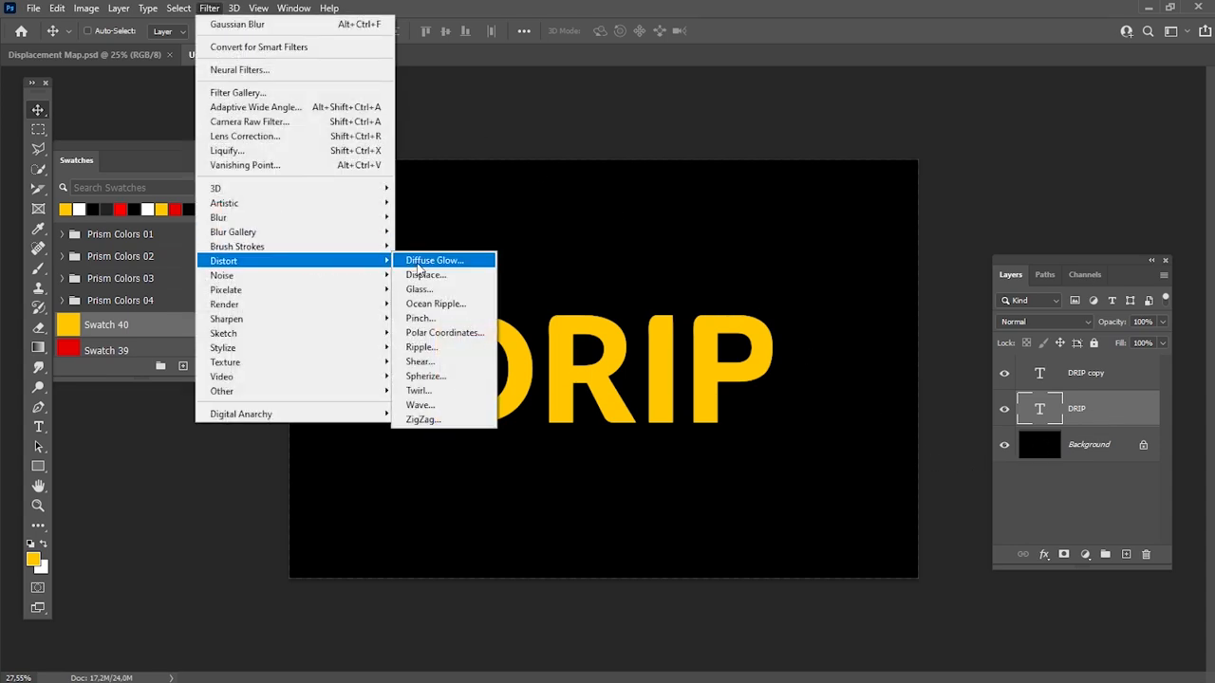
{"action": "left_click", "coordinate": [433, 260]}
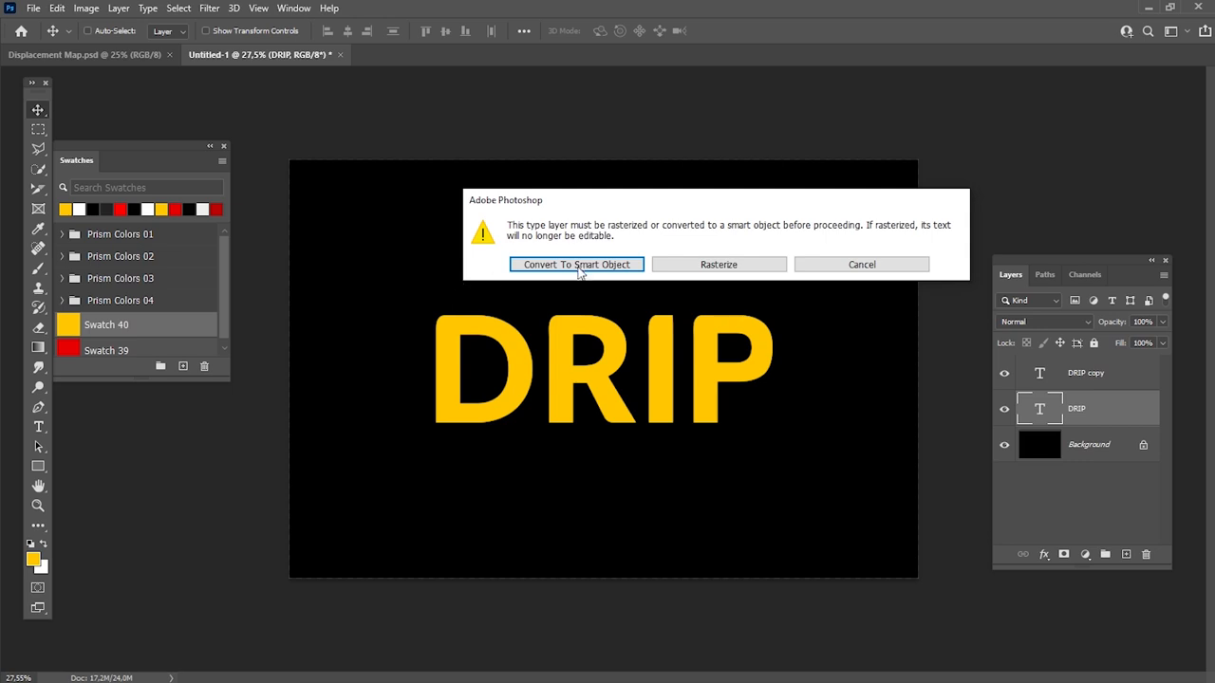
{"action": "left_click", "coordinate": [576, 264]}
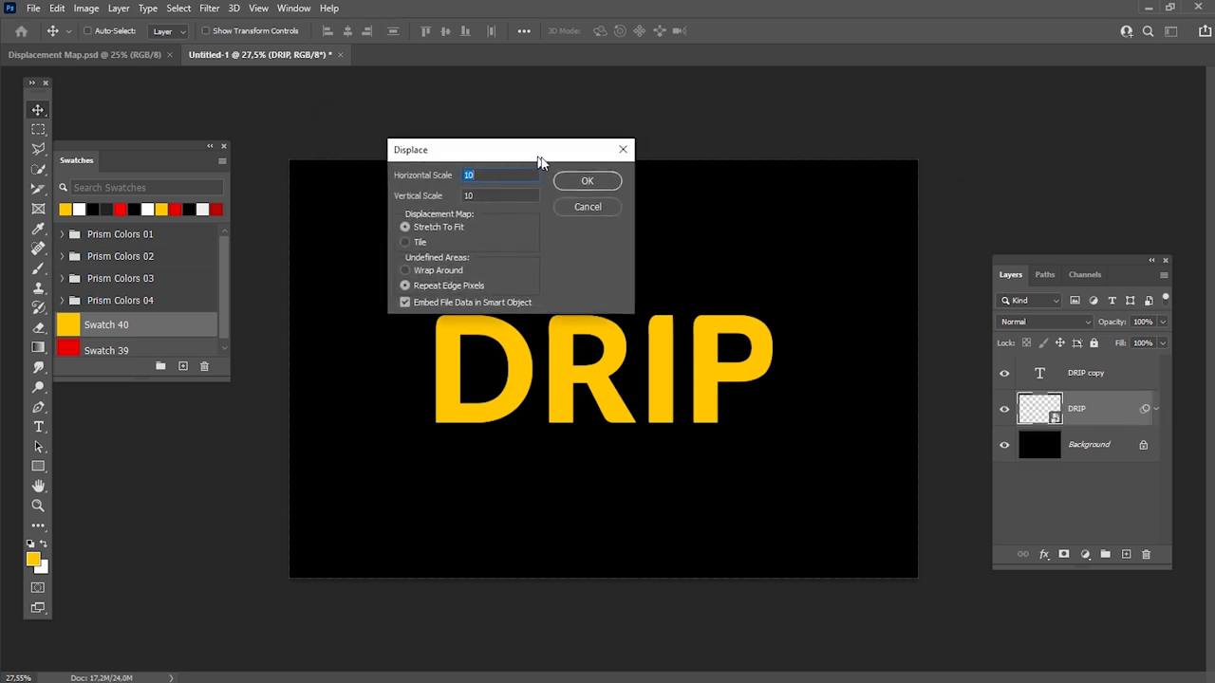
{"action": "left_click_drag", "start_coordinate": [508, 148], "coordinate": [554, 135]}
{"action": "type", "text": "0"}
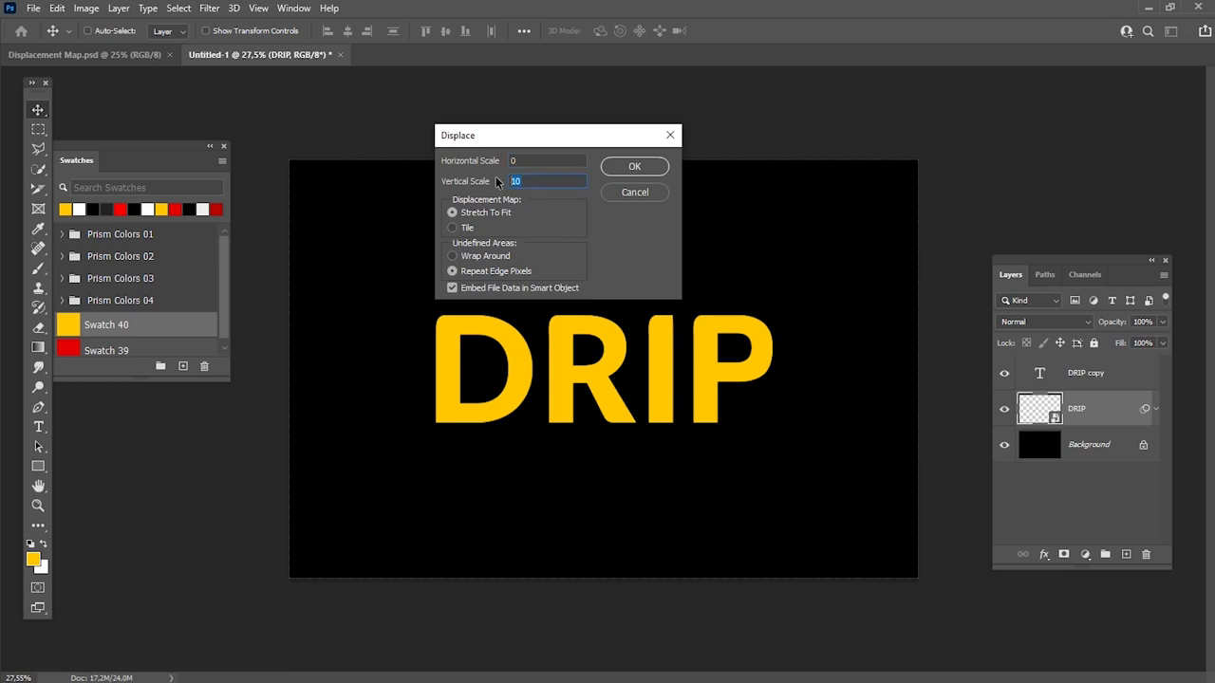
{"action": "type", "text": "50"}
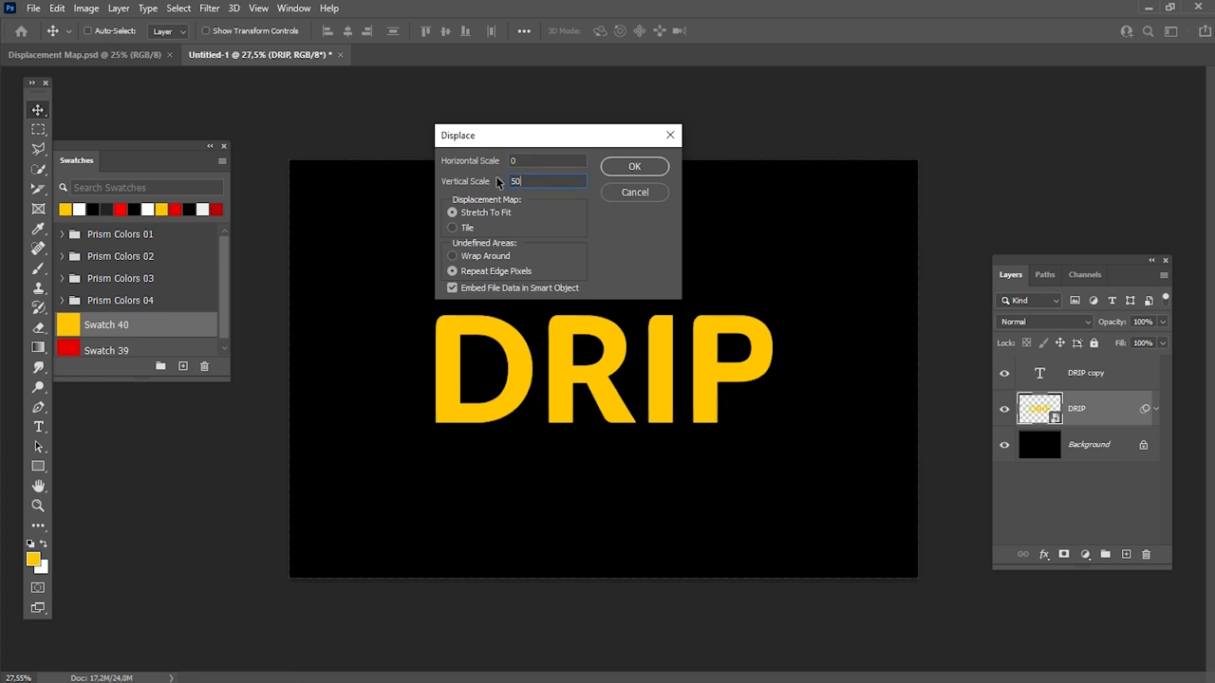
{"action": "left_click", "coordinate": [634, 167]}
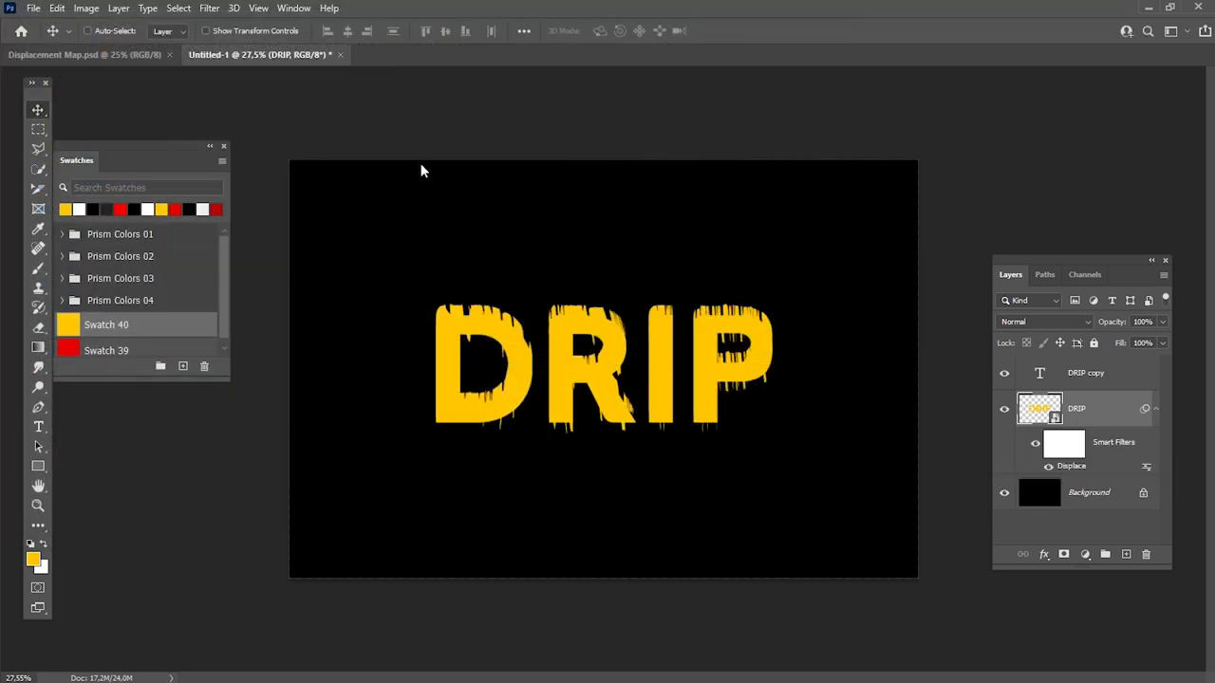
{"action": "mouse_move", "coordinate": [427, 167]}
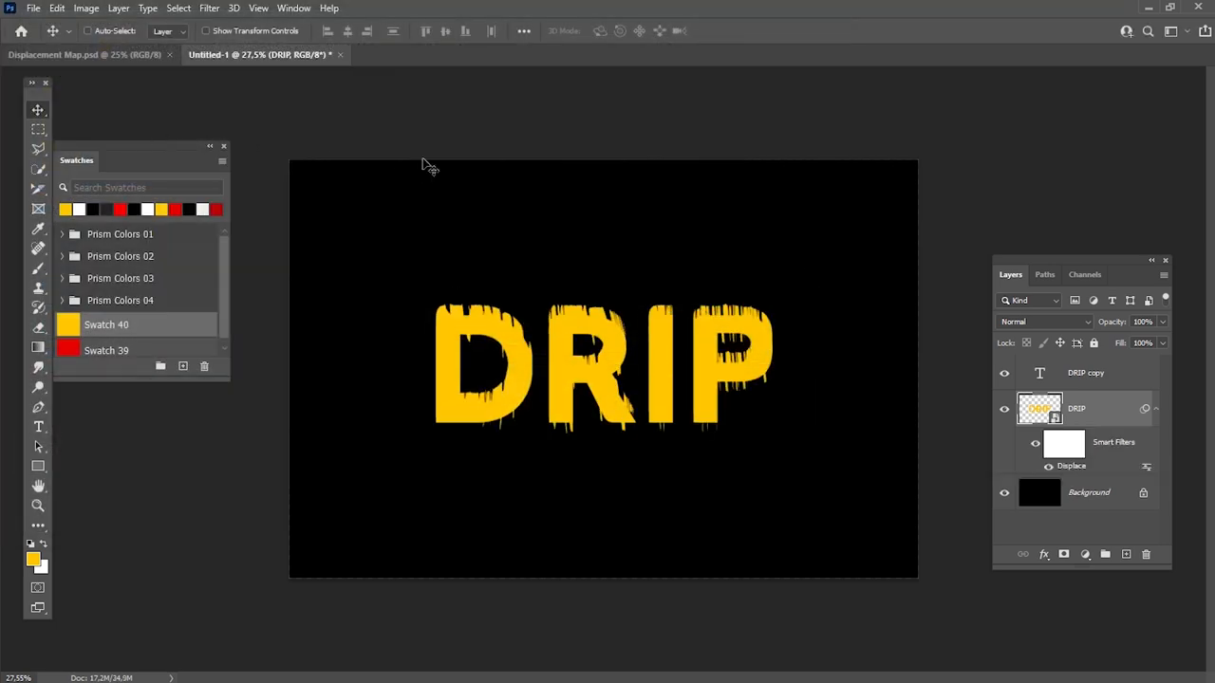
Apply a Median noise filter with 12-pixel radius to round off the ragged drips.
{"action": "left_click", "coordinate": [208, 7]}
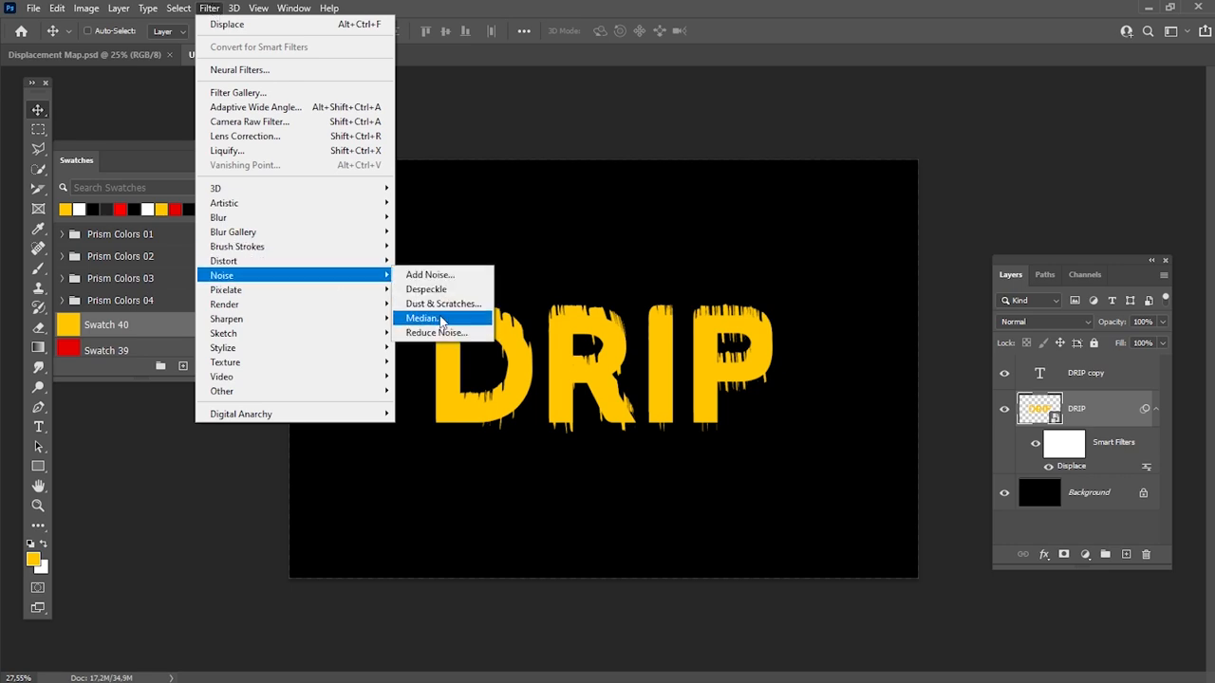
{"action": "left_click", "coordinate": [422, 319]}
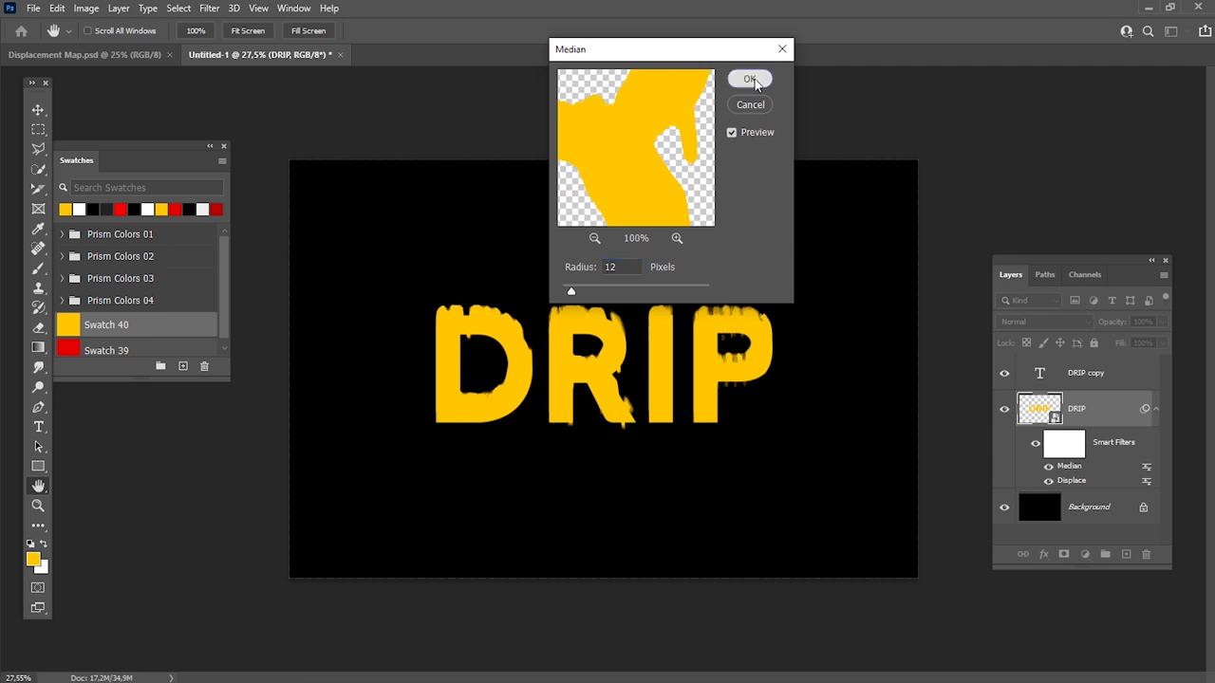
{"action": "left_click", "coordinate": [750, 79]}
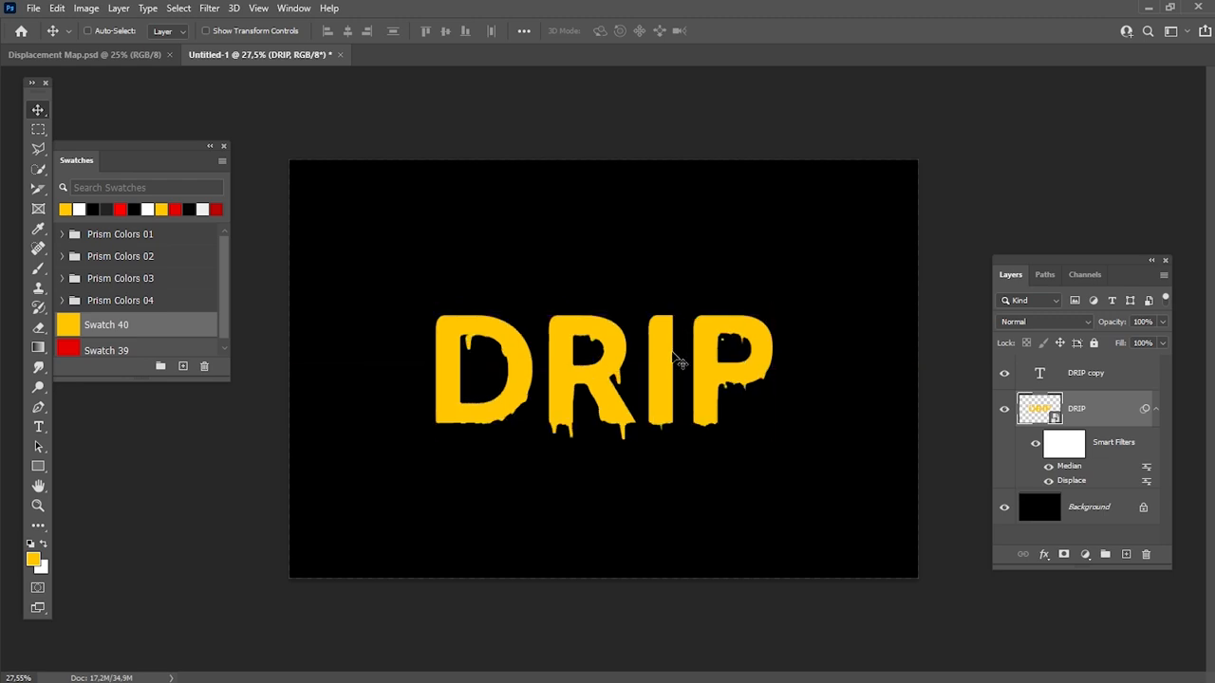
{"action": "mouse_move", "coordinate": [664, 275]}
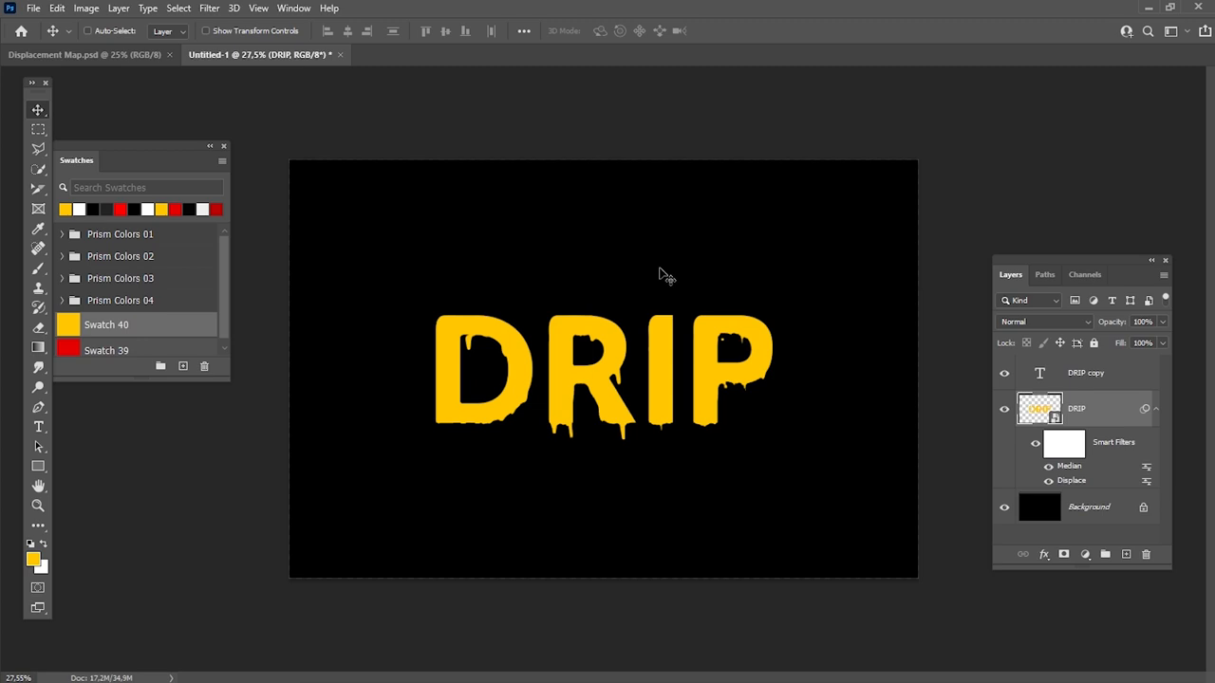
Group the DRIP and DRIP copy layers into Group 1 above the background.
{"action": "left_click", "coordinate": [1085, 372]}
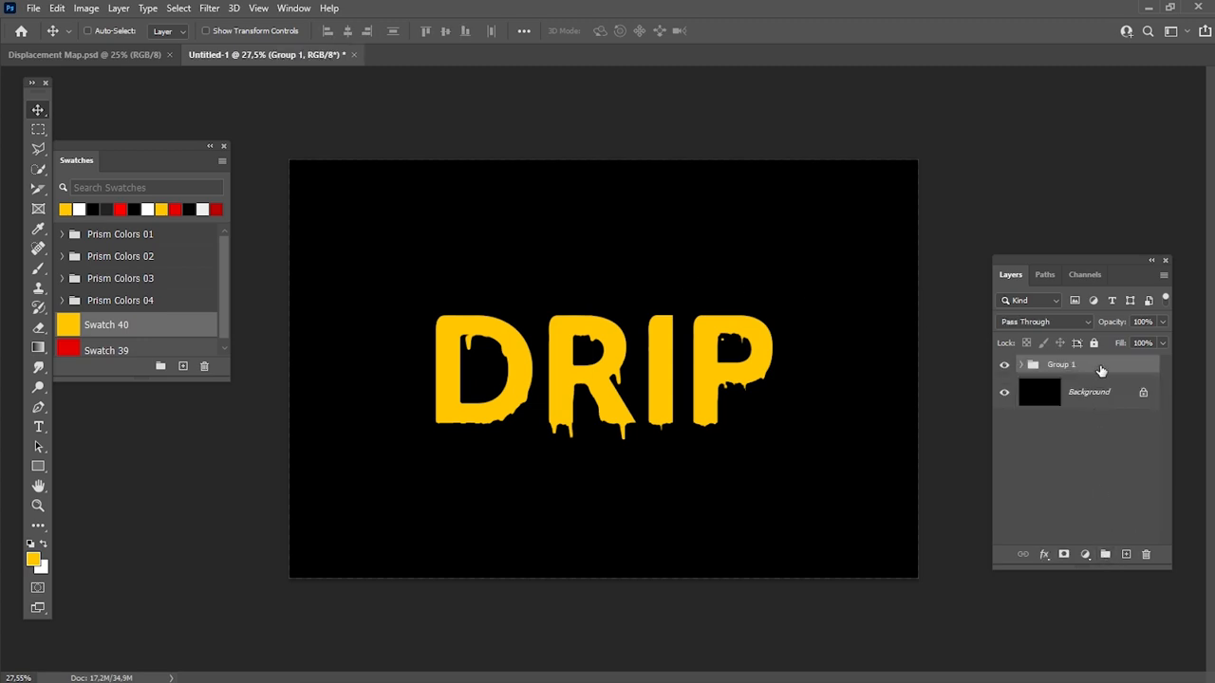
Apply Bevel & Emboss to Group 1: Inner Bevel, Smooth, Depth 230, Size 50.
{"action": "double_click", "coordinate": [1061, 364]}
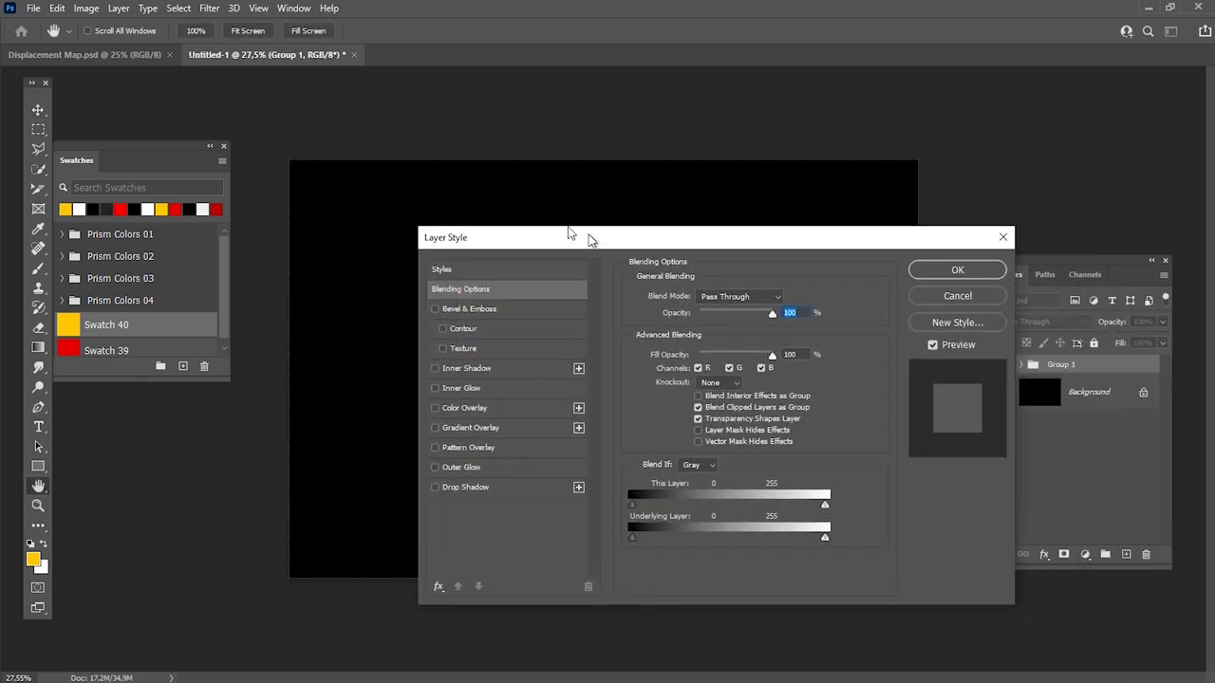
{"action": "left_click", "coordinate": [468, 307]}
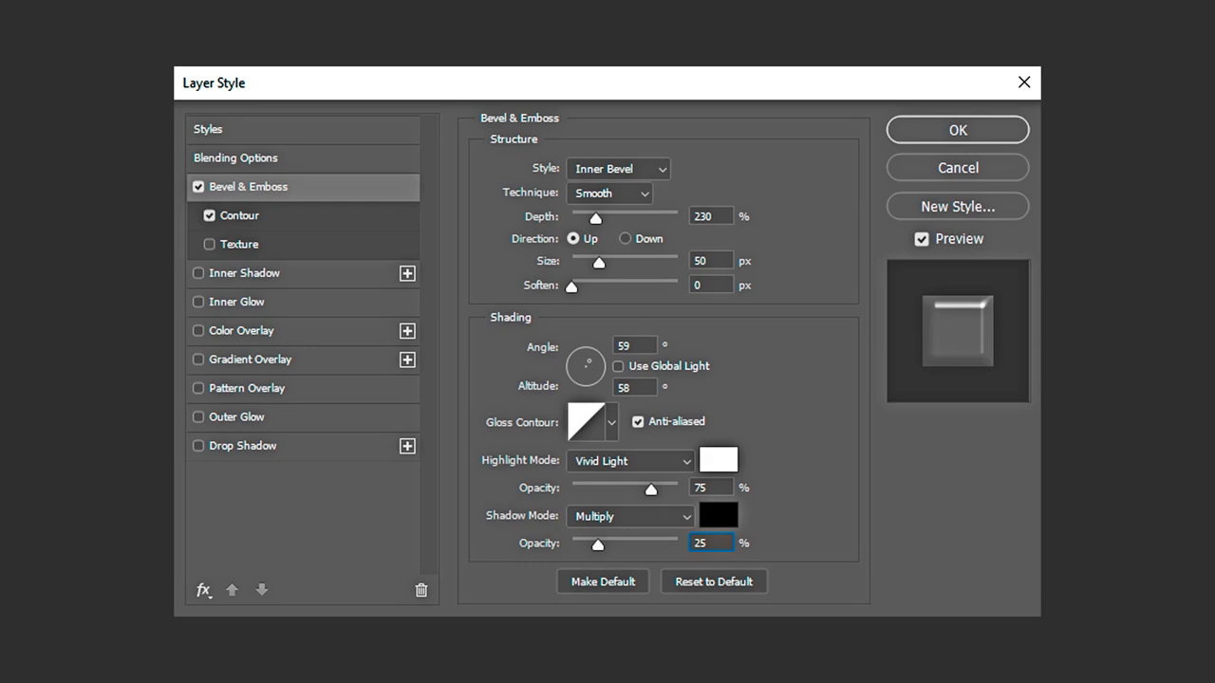
{"action": "left_click", "coordinate": [957, 129]}
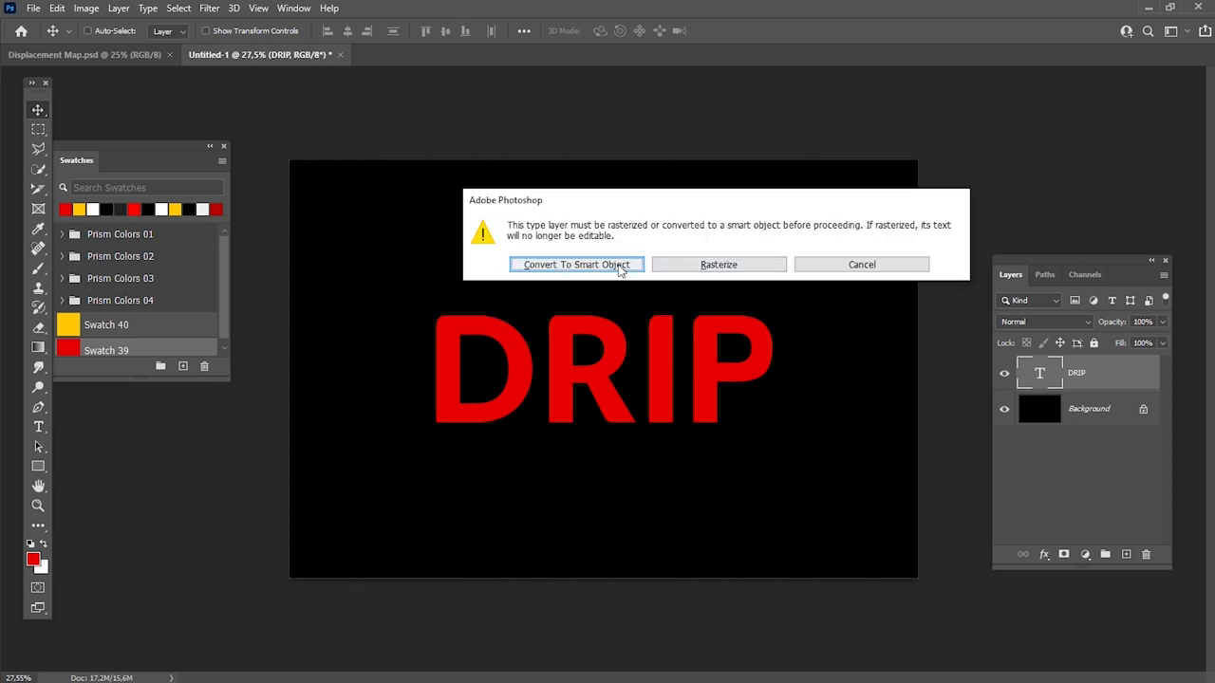
Convert DRIP to a smart object and Liquify a long drip with a round droplet below the D.
{"action": "left_click", "coordinate": [577, 266]}
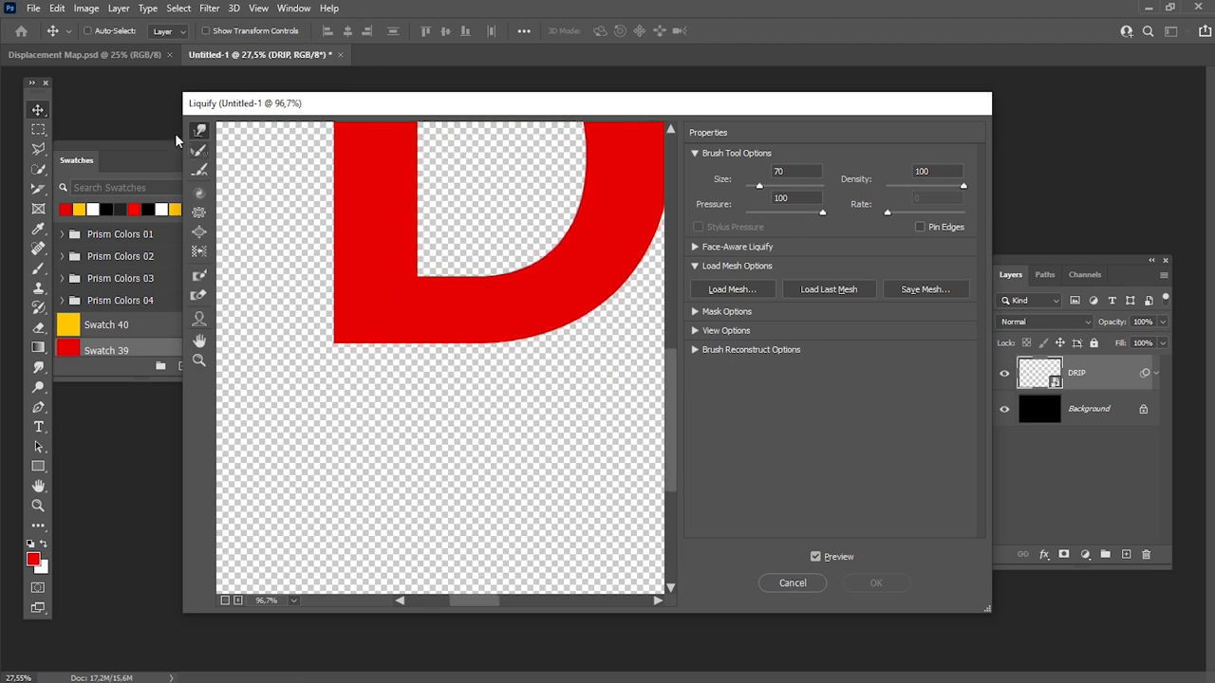
{"action": "mouse_move", "coordinate": [353, 318]}
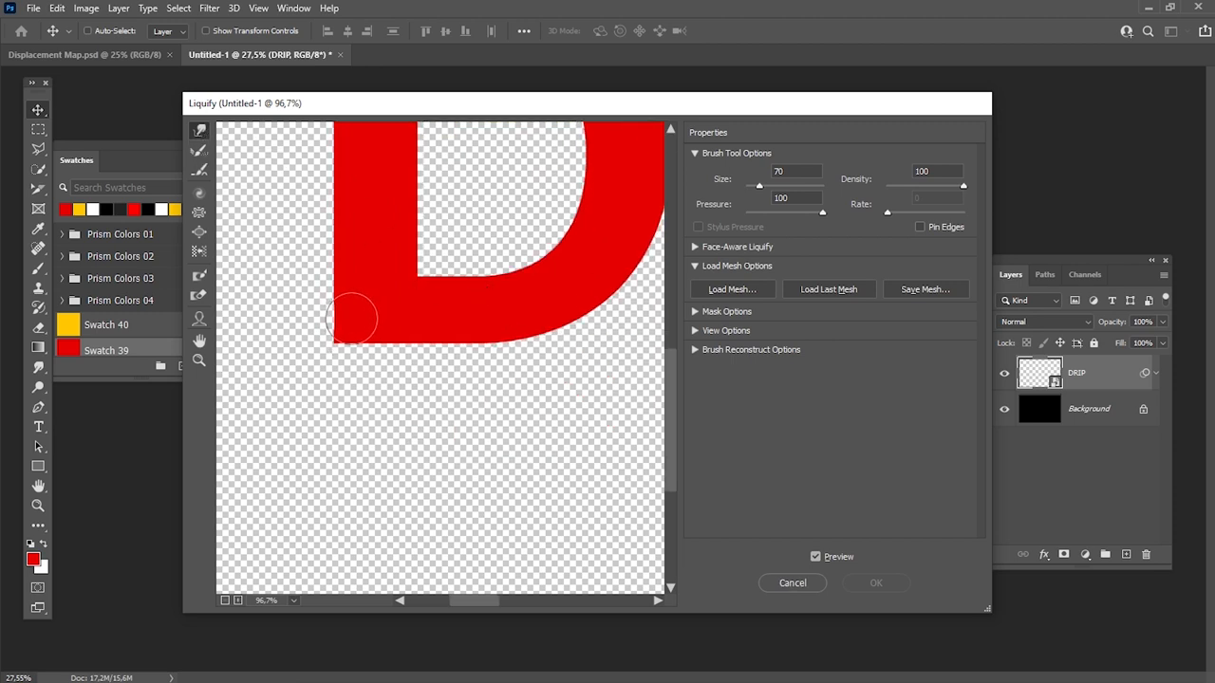
{"action": "left_click_drag", "start_coordinate": [351, 319], "coordinate": [346, 437]}
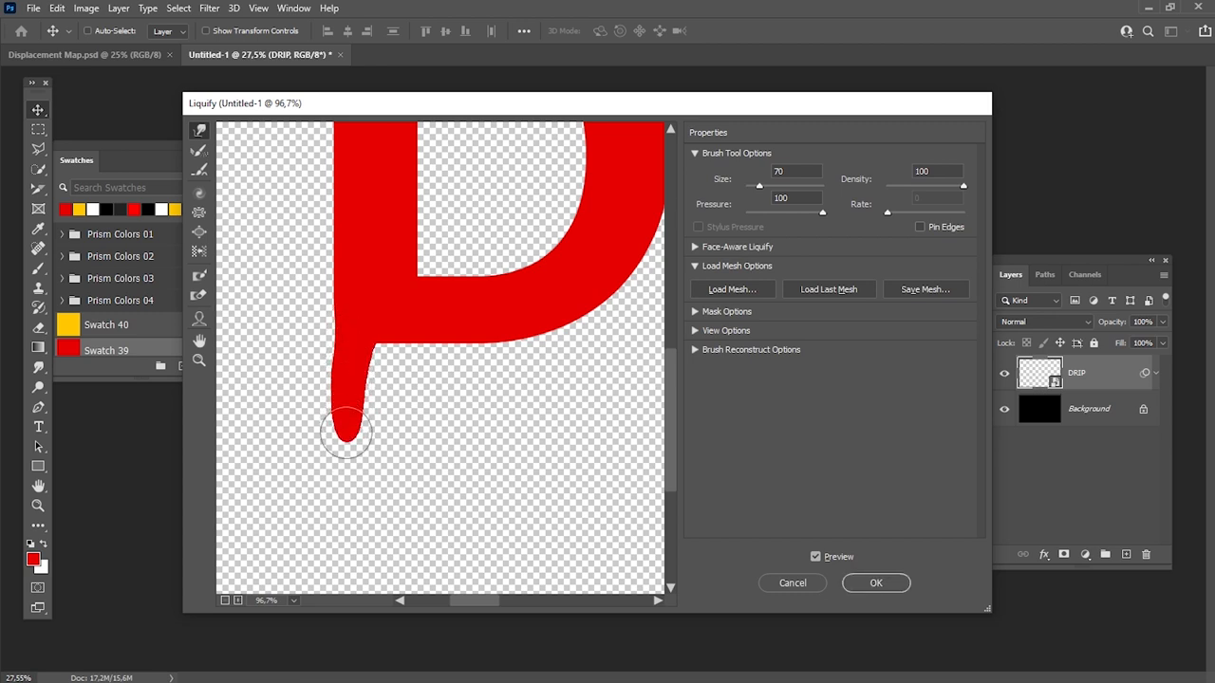
{"action": "left_click_drag", "start_coordinate": [345, 435], "coordinate": [357, 417]}
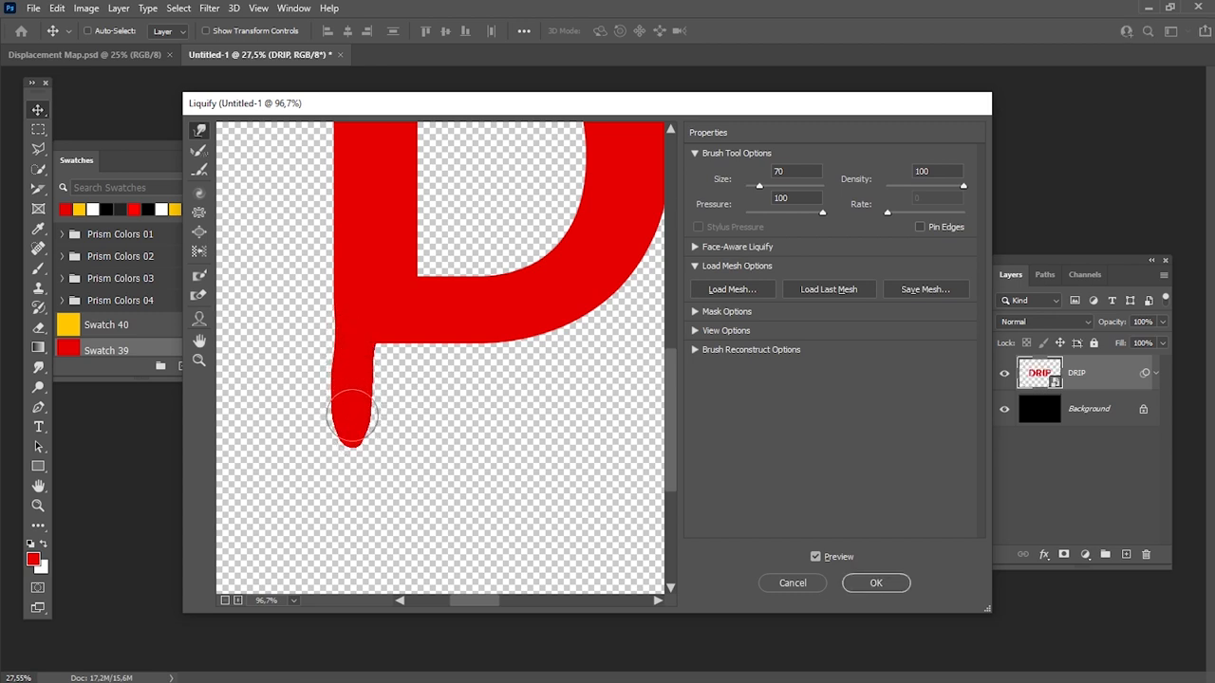
{"action": "left_click_drag", "start_coordinate": [352, 408], "coordinate": [342, 455]}
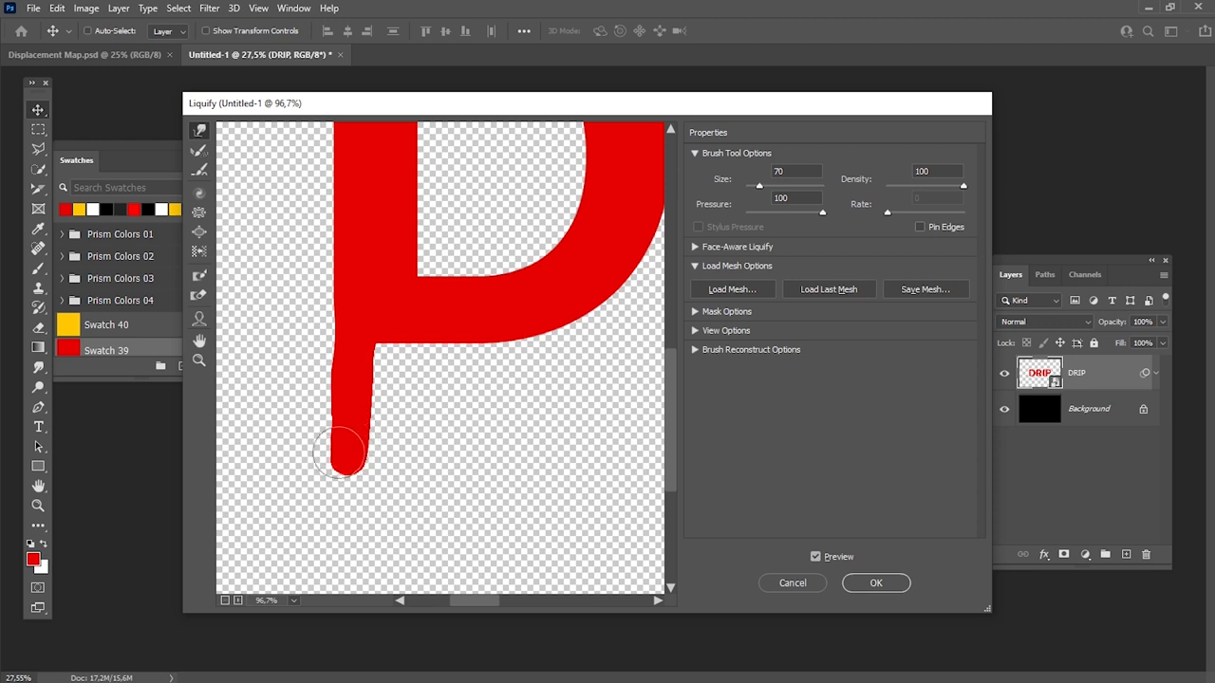
{"action": "left_click_drag", "start_coordinate": [340, 454], "coordinate": [349, 471]}
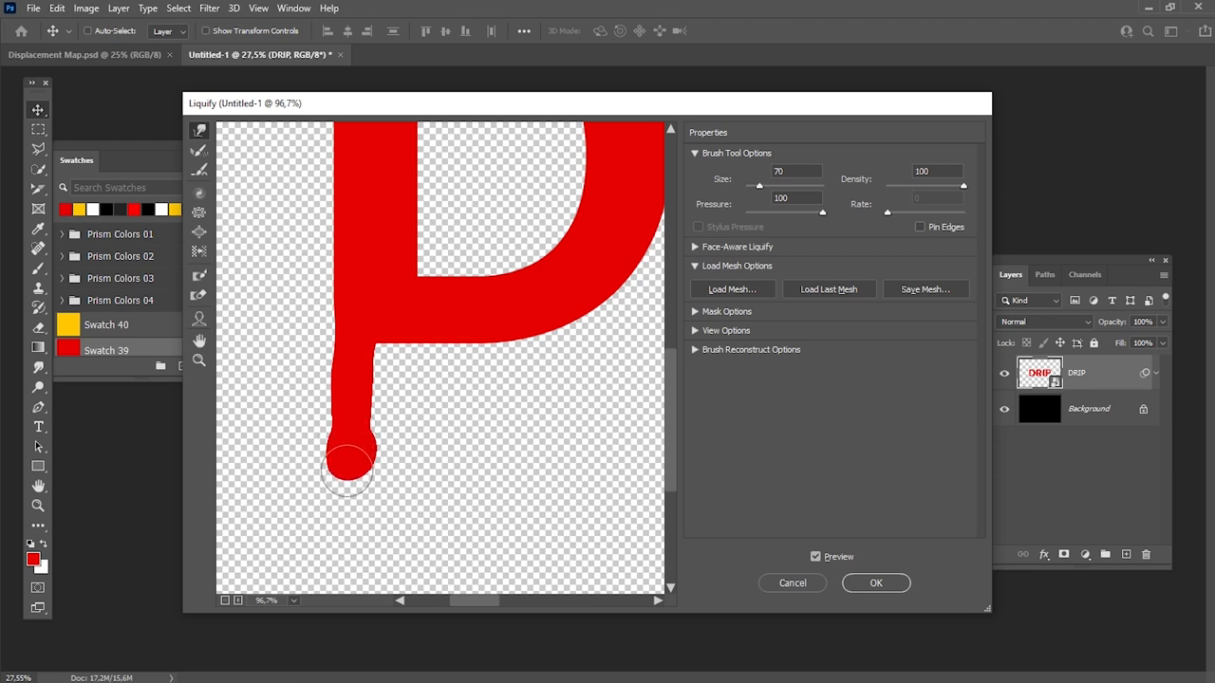
{"action": "left_click_drag", "start_coordinate": [349, 471], "coordinate": [357, 452]}
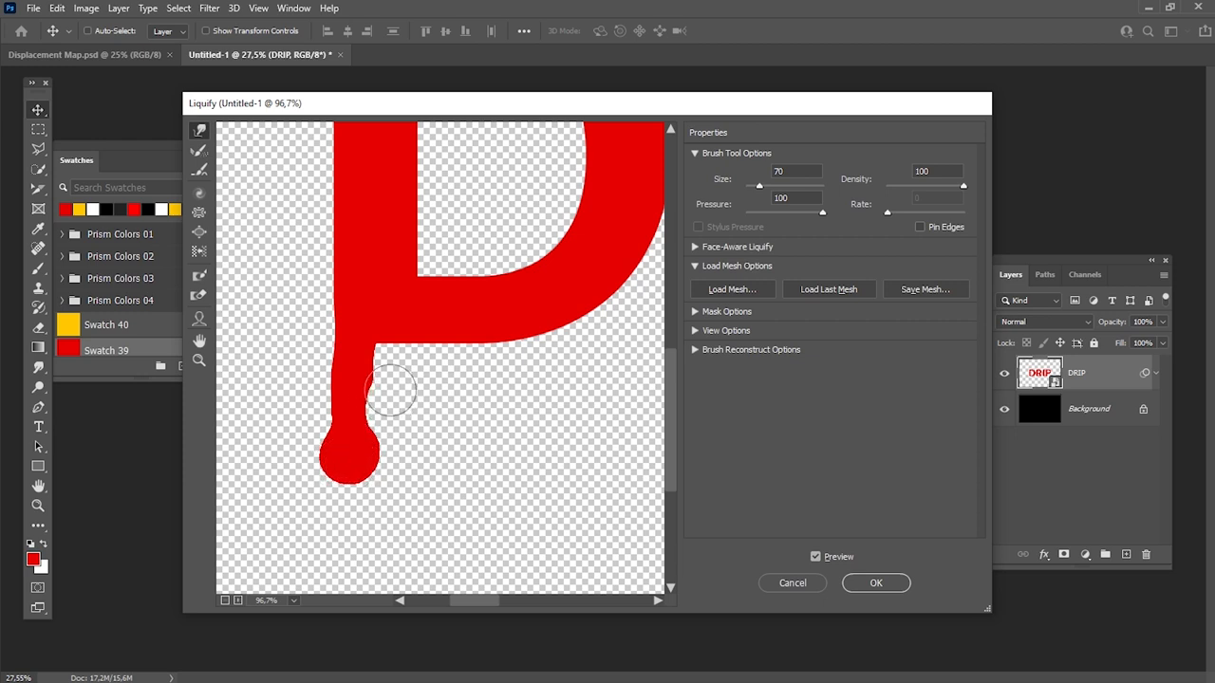
{"action": "left_click_drag", "start_coordinate": [389, 390], "coordinate": [319, 389]}
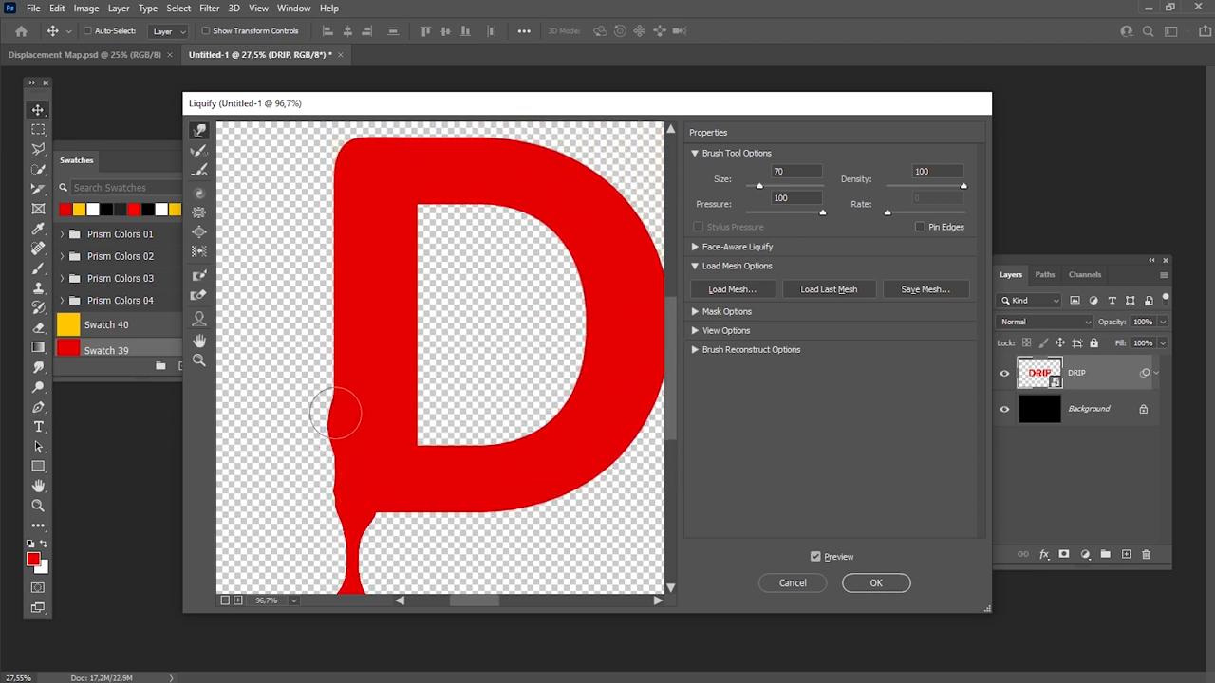
Bulge the left edge of the D outward with the Forward Warp tool.
{"action": "left_click_drag", "start_coordinate": [338, 413], "coordinate": [338, 338]}
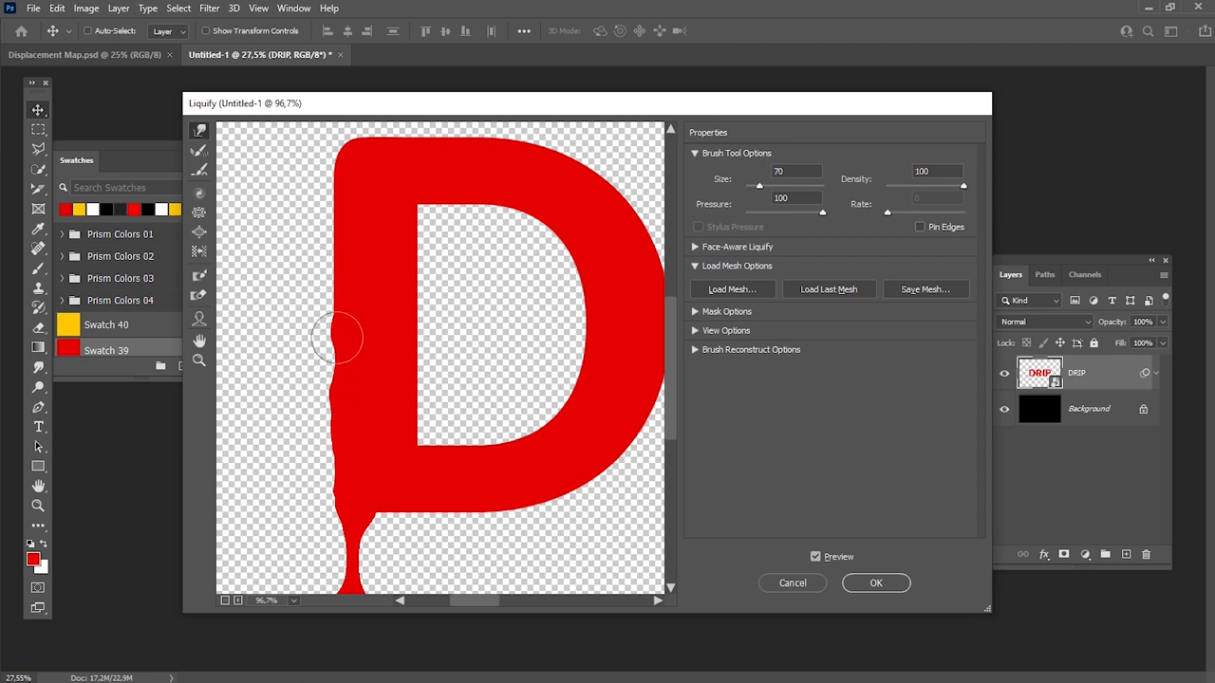
{"action": "left_click_drag", "start_coordinate": [338, 338], "coordinate": [338, 206]}
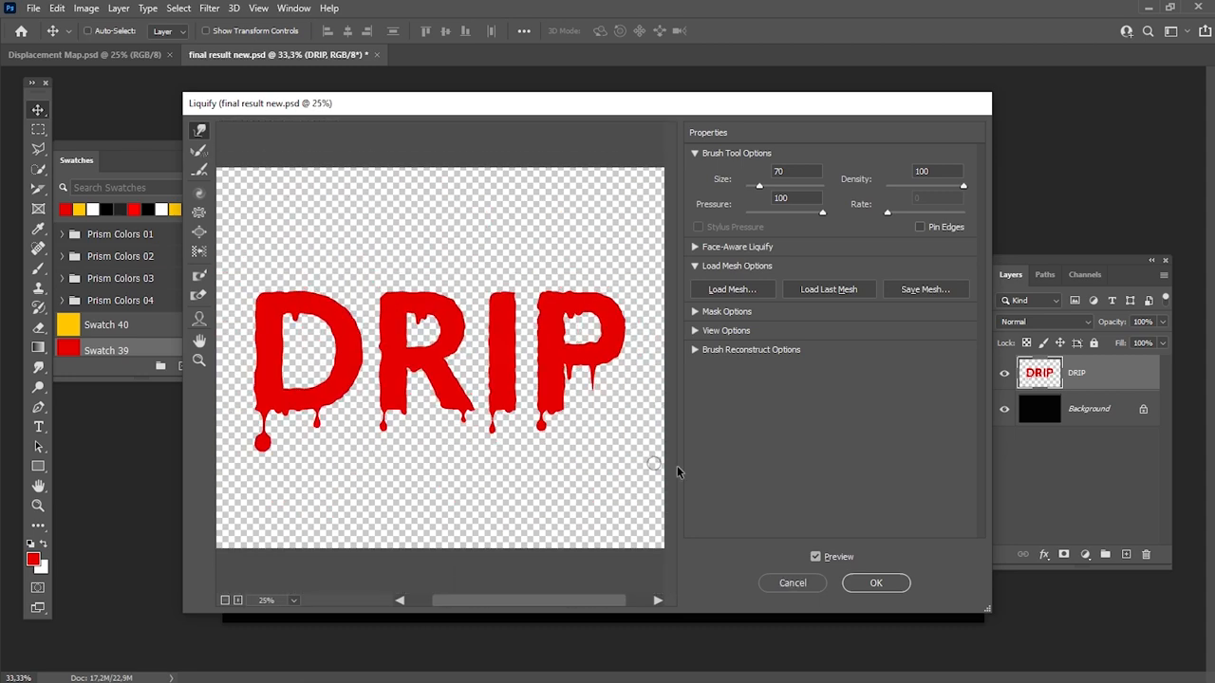
Commit the Liquify distortion and paint a dark drip inside the top of the P.
{"action": "left_click", "coordinate": [874, 582]}
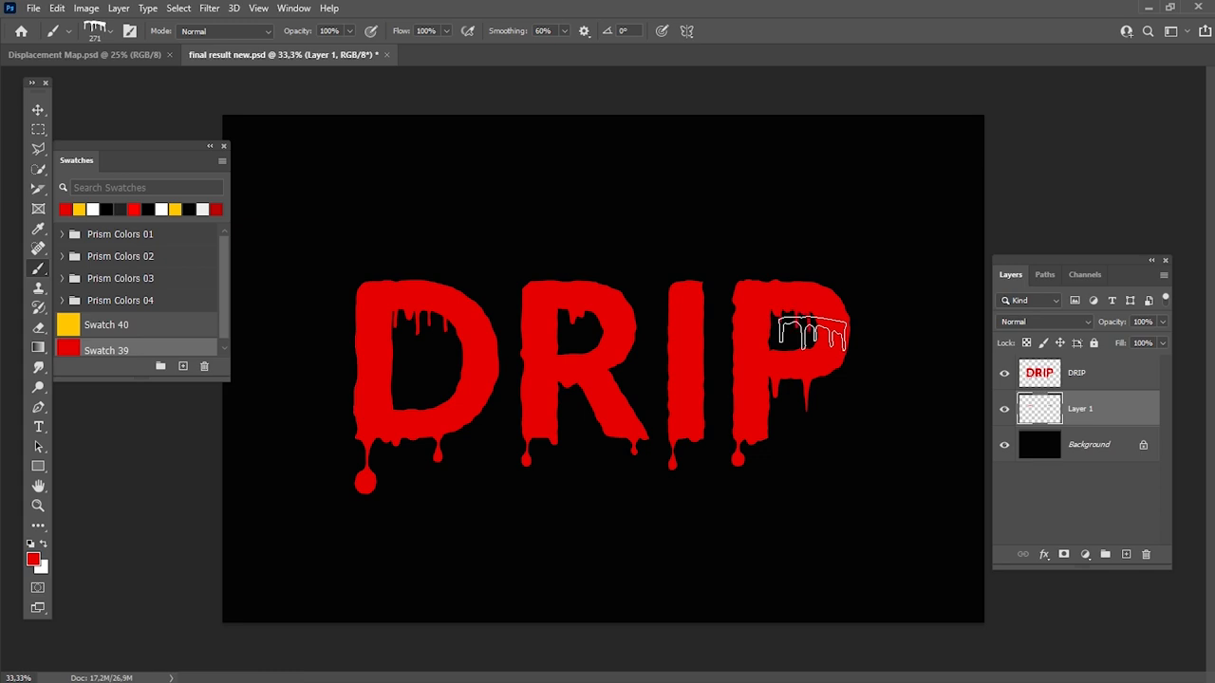
{"action": "left_click", "coordinate": [112, 31]}
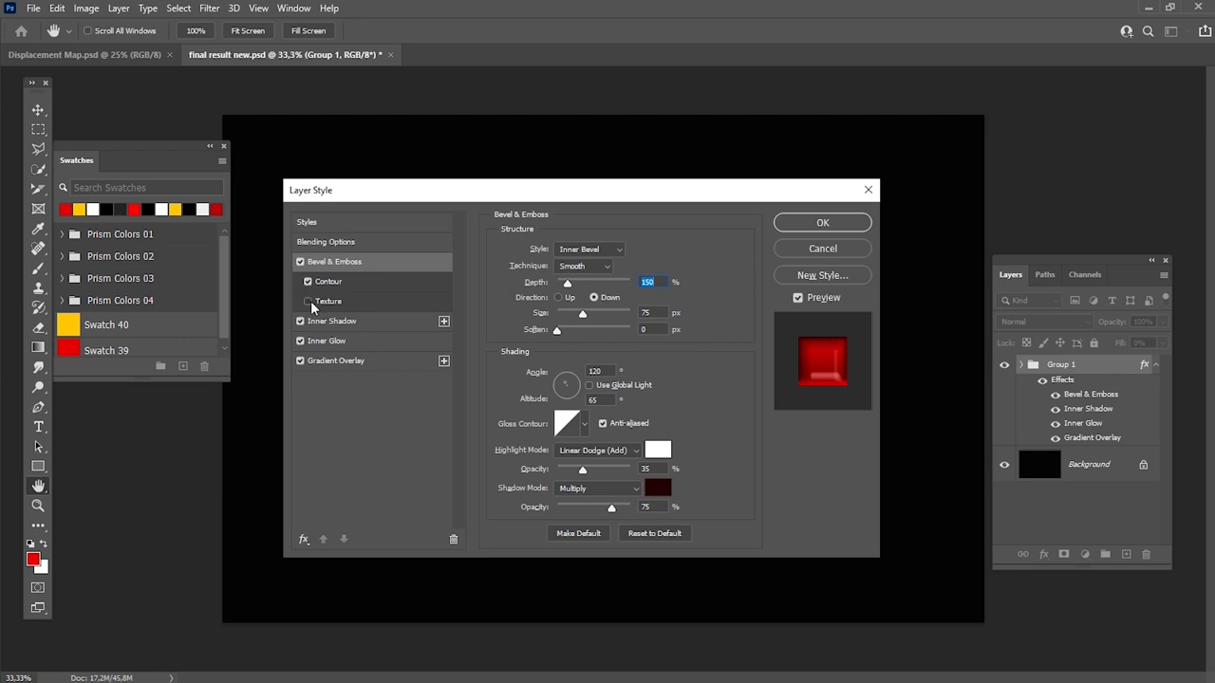
Enable Bevel & Emboss texture and a #de0101 Inner Shadow in the group's Layer Style.
{"action": "left_click", "coordinate": [326, 300]}
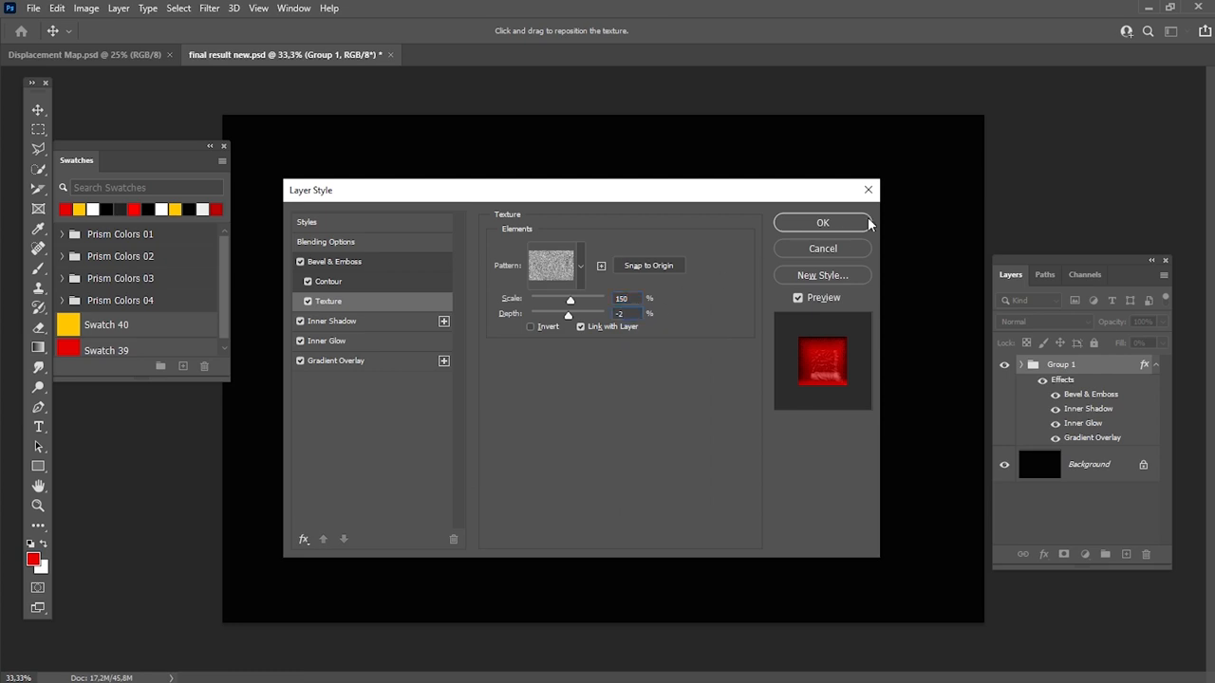
{"action": "left_click", "coordinate": [334, 319]}
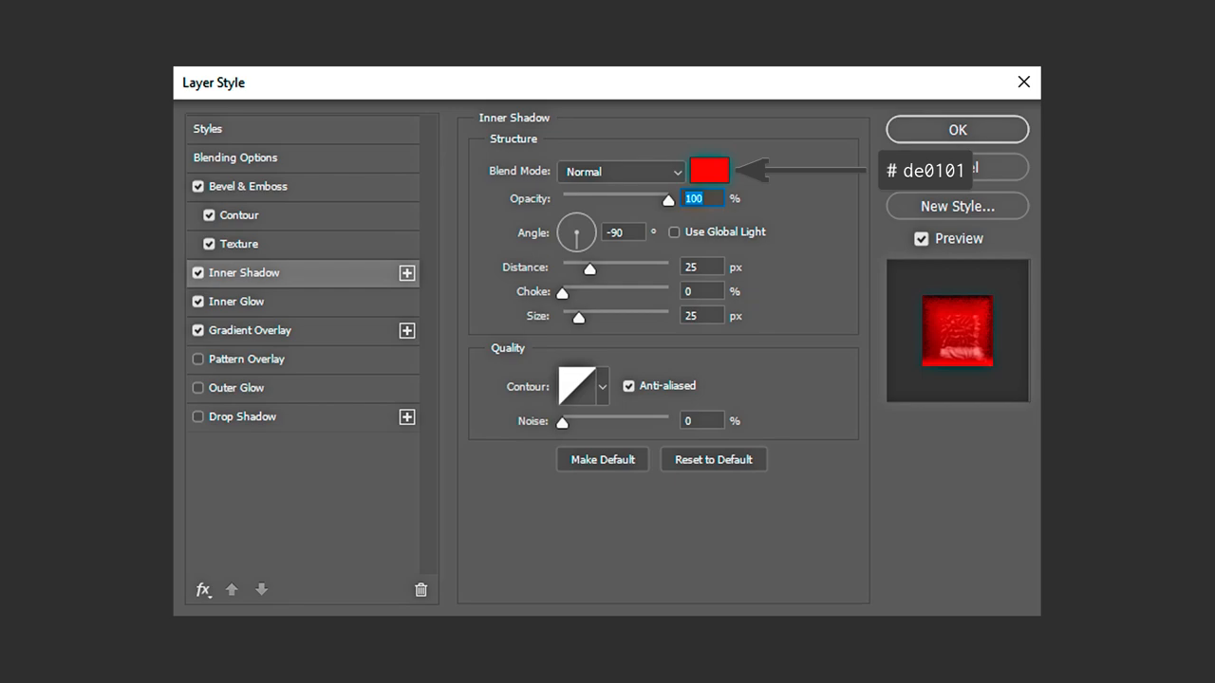
{"action": "left_click", "coordinate": [235, 300]}
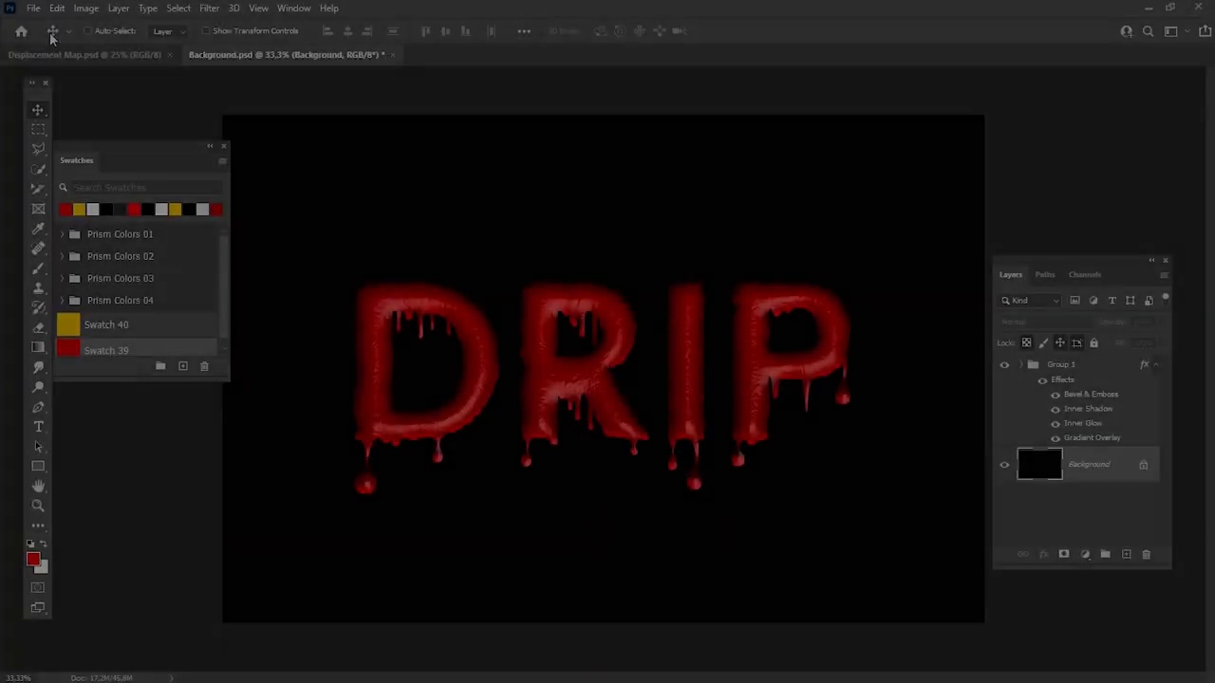
Place the linked Background image file behind the dripping DRIP lettering.
{"action": "left_click", "coordinate": [34, 8]}
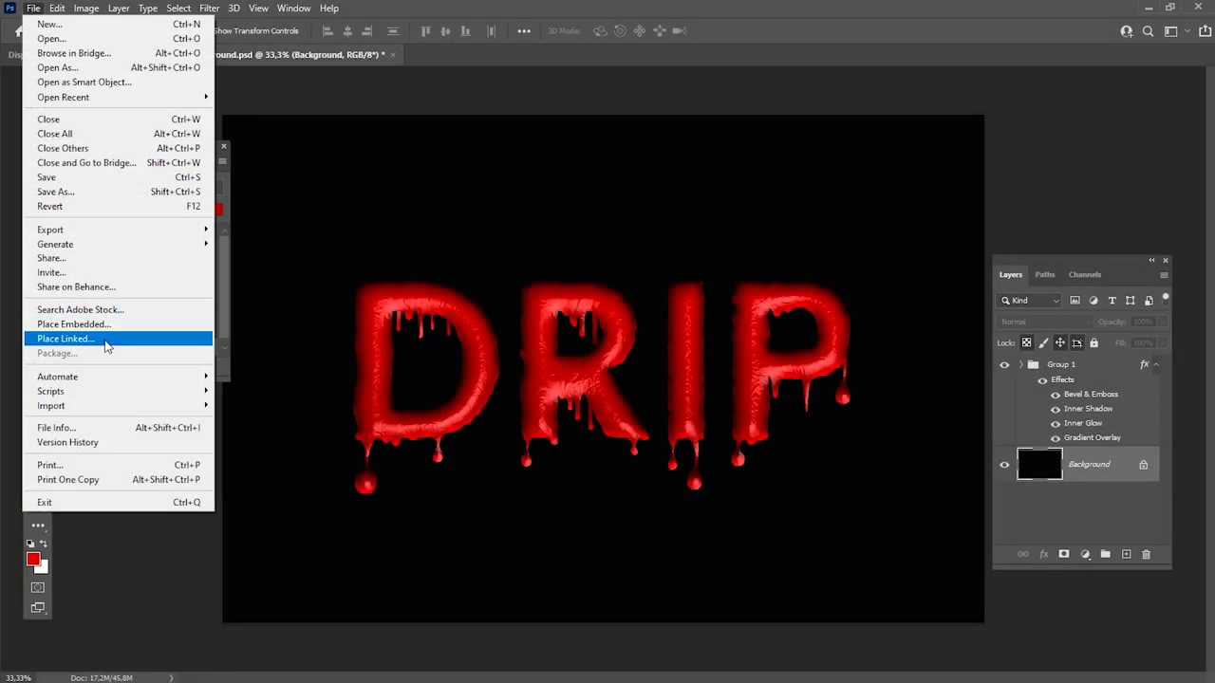
{"action": "left_click", "coordinate": [65, 338]}
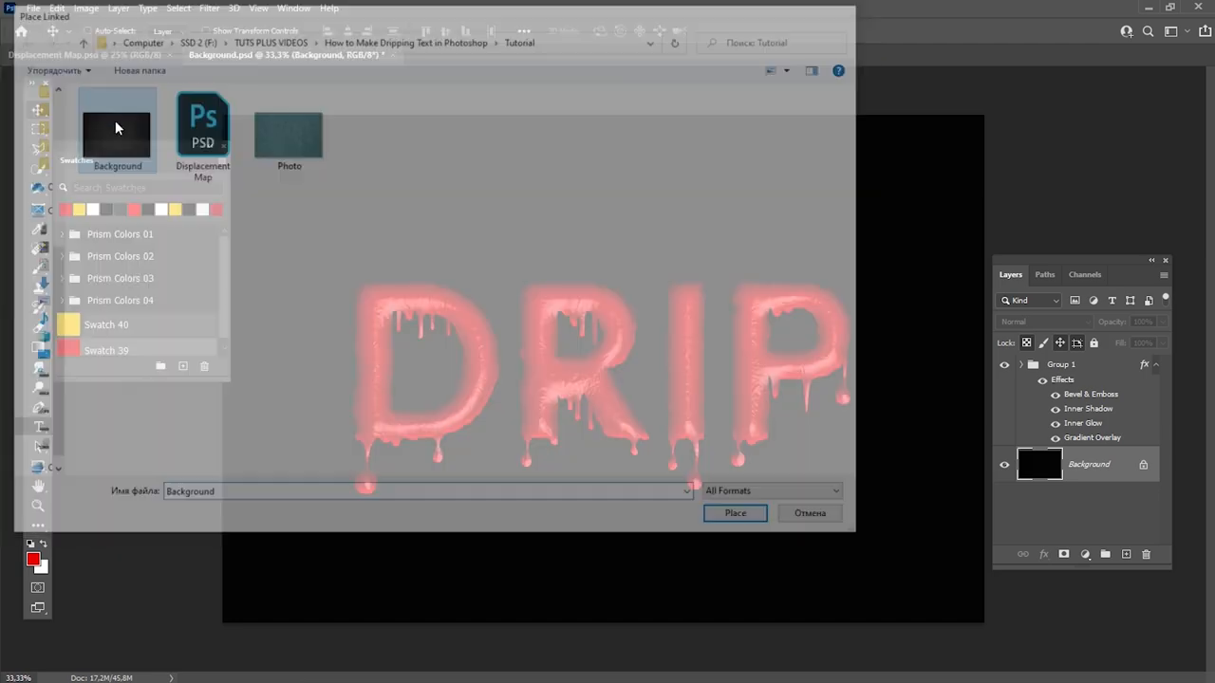
{"action": "left_click", "coordinate": [734, 513]}
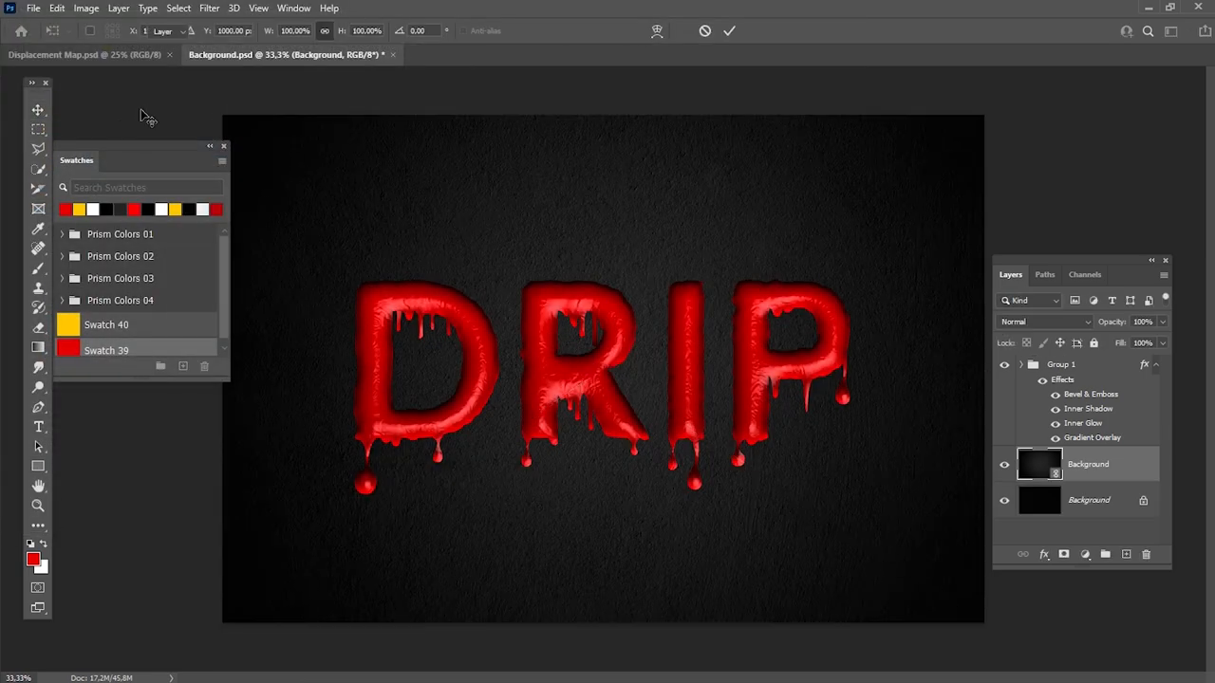
{"action": "left_click", "coordinate": [38, 110]}
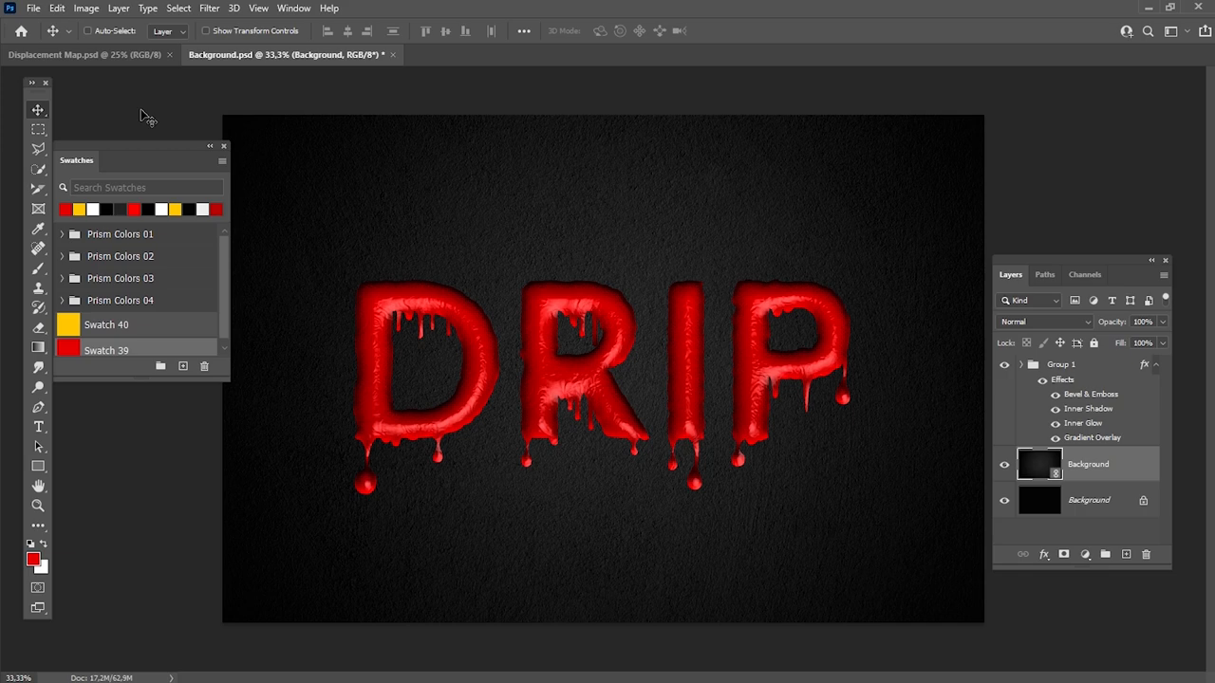
Convert Group 1 to a Smart Object and apply a Median noise filter of radius 6.
{"action": "right_click", "coordinate": [1059, 365]}
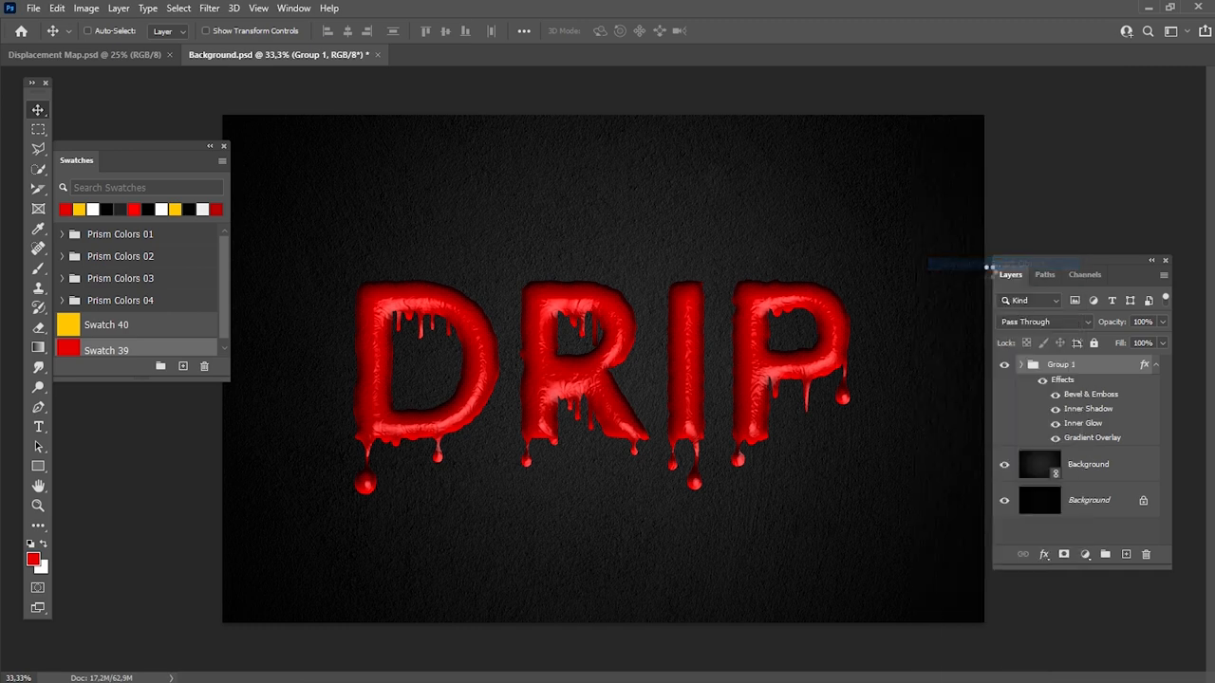
{"action": "left_click", "coordinate": [208, 8]}
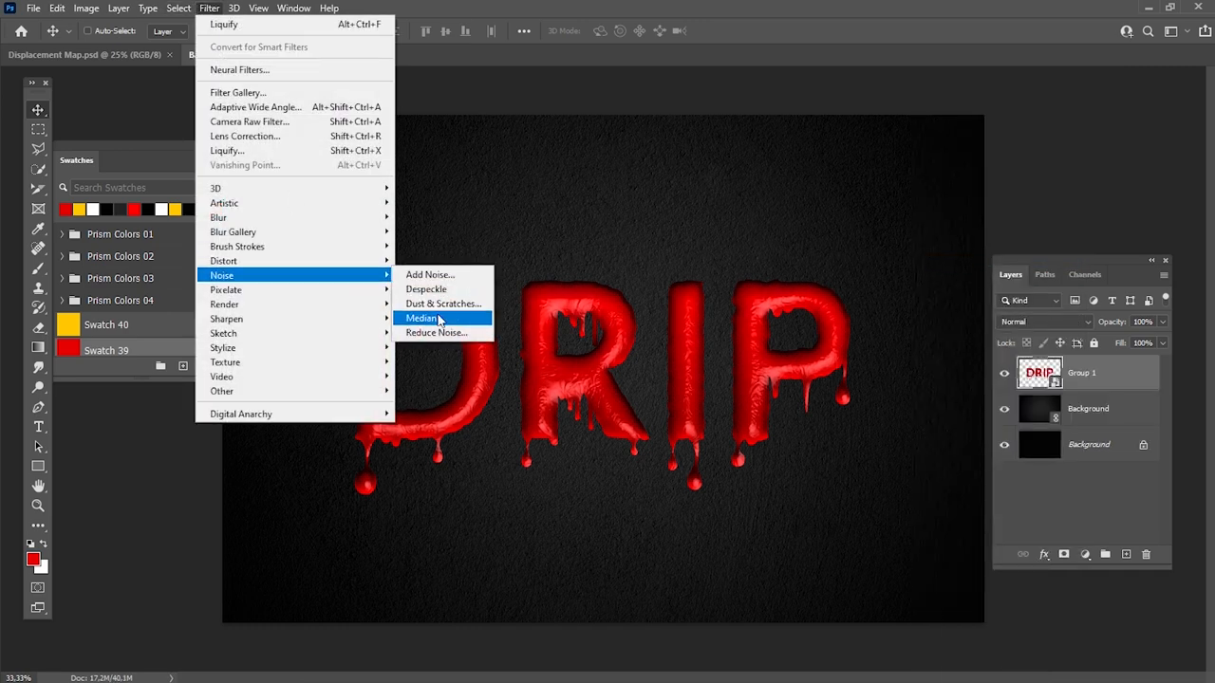
{"action": "left_click", "coordinate": [421, 319]}
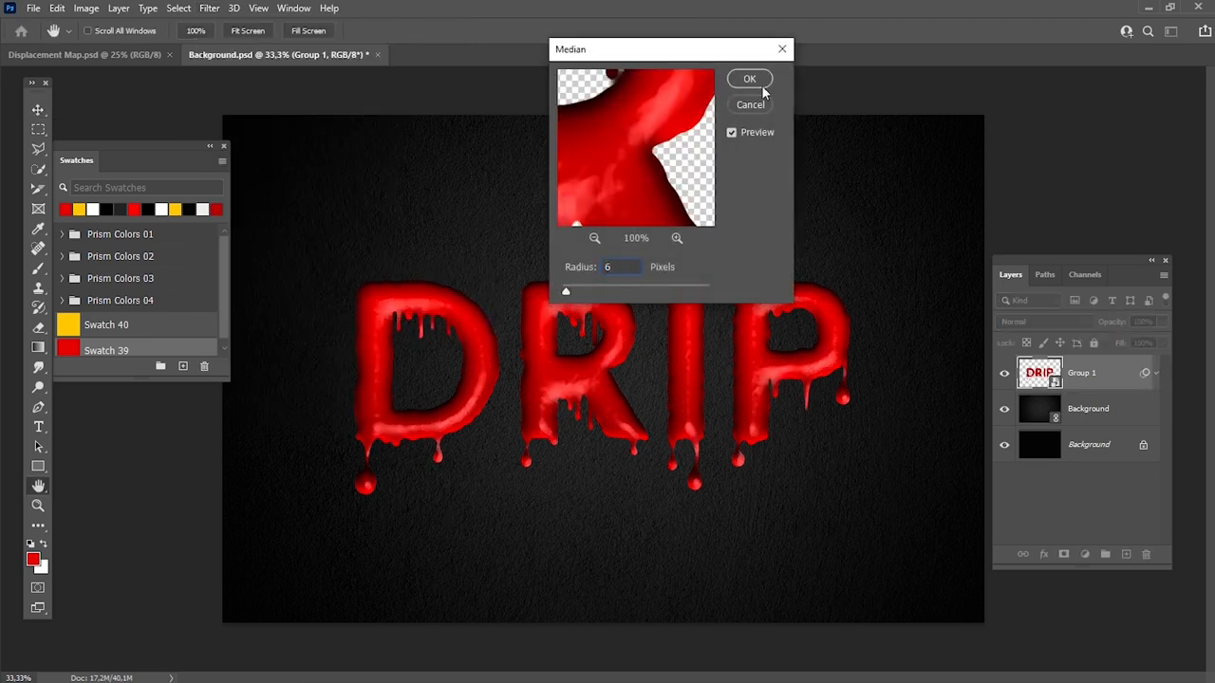
{"action": "left_click", "coordinate": [750, 79]}
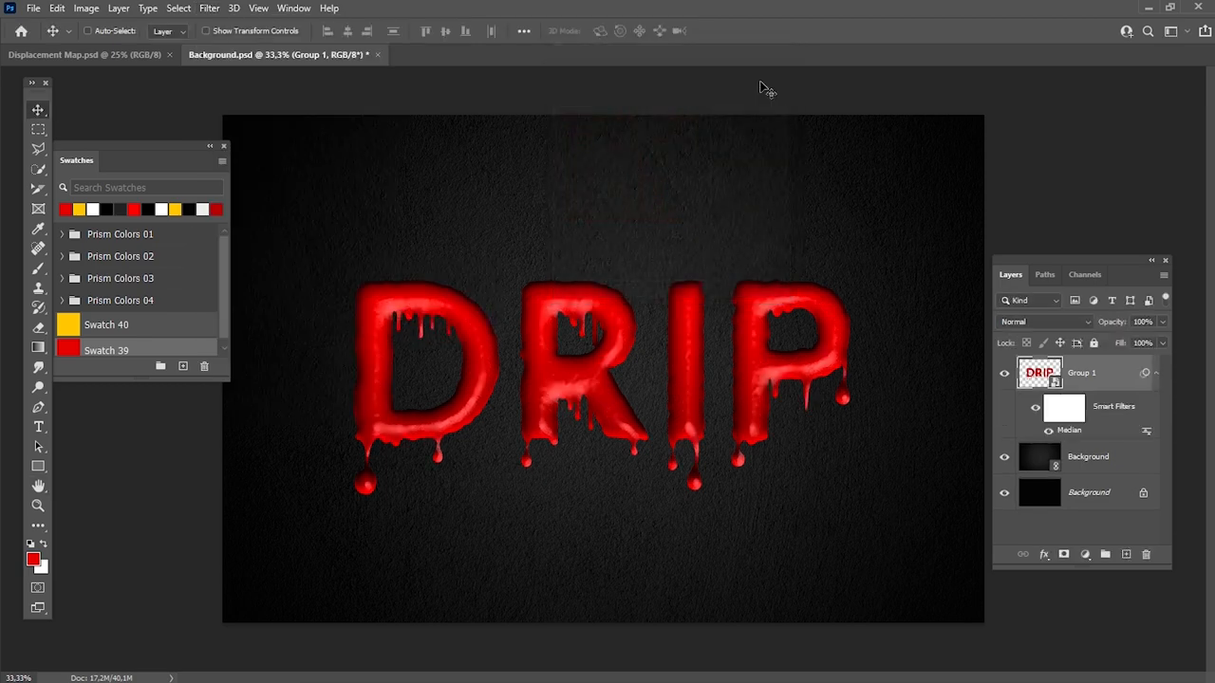